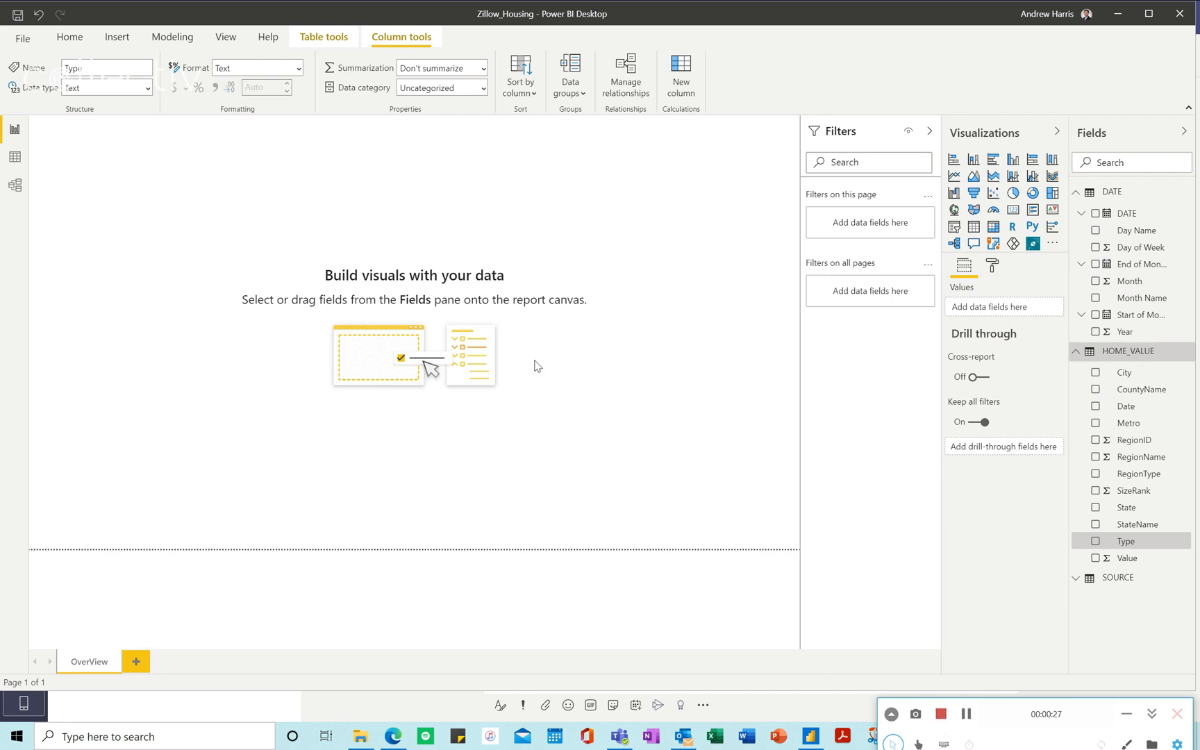
Step: Create the measure Total Value = SUM(HOME_VALUE[Value])
left_click(70, 36)
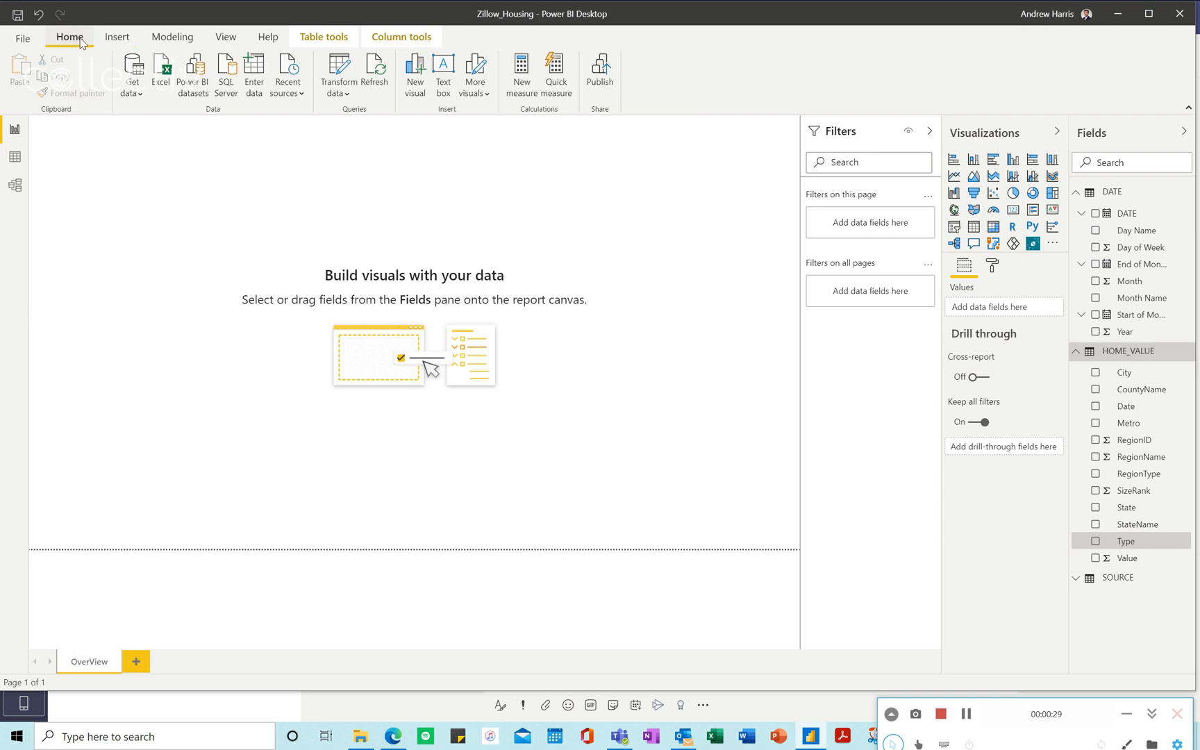
mouse_move(498, 85)
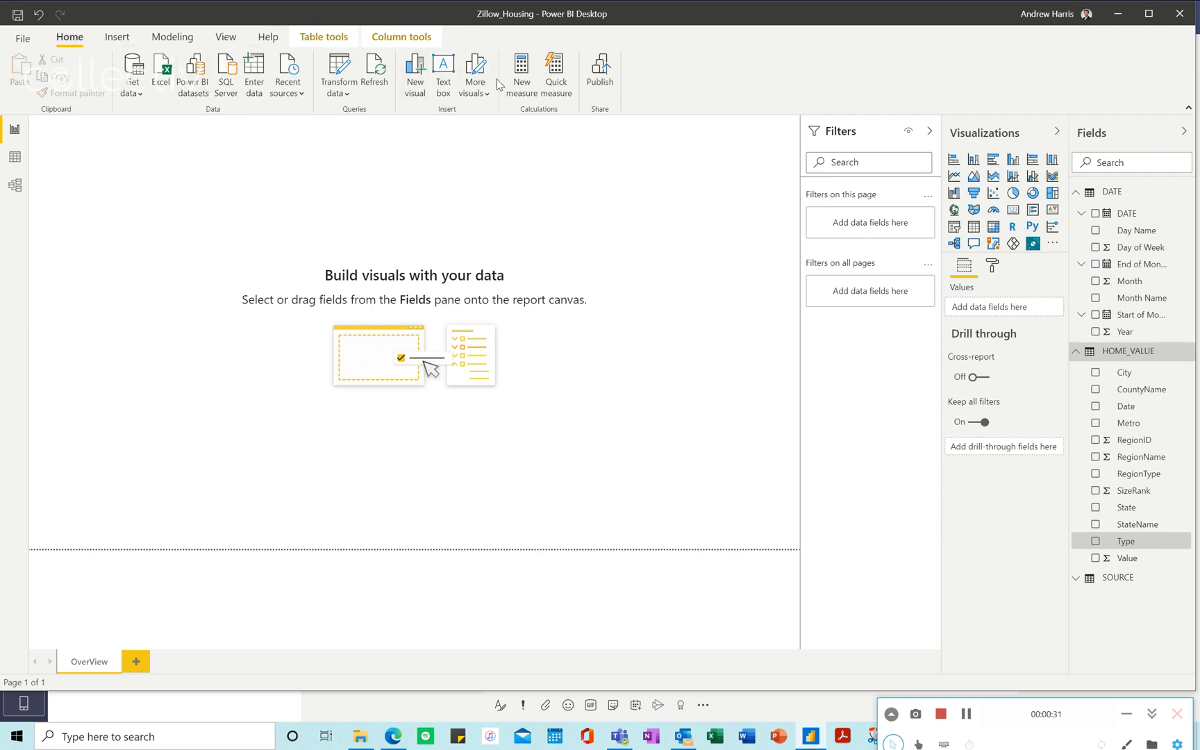
left_click(523, 73)
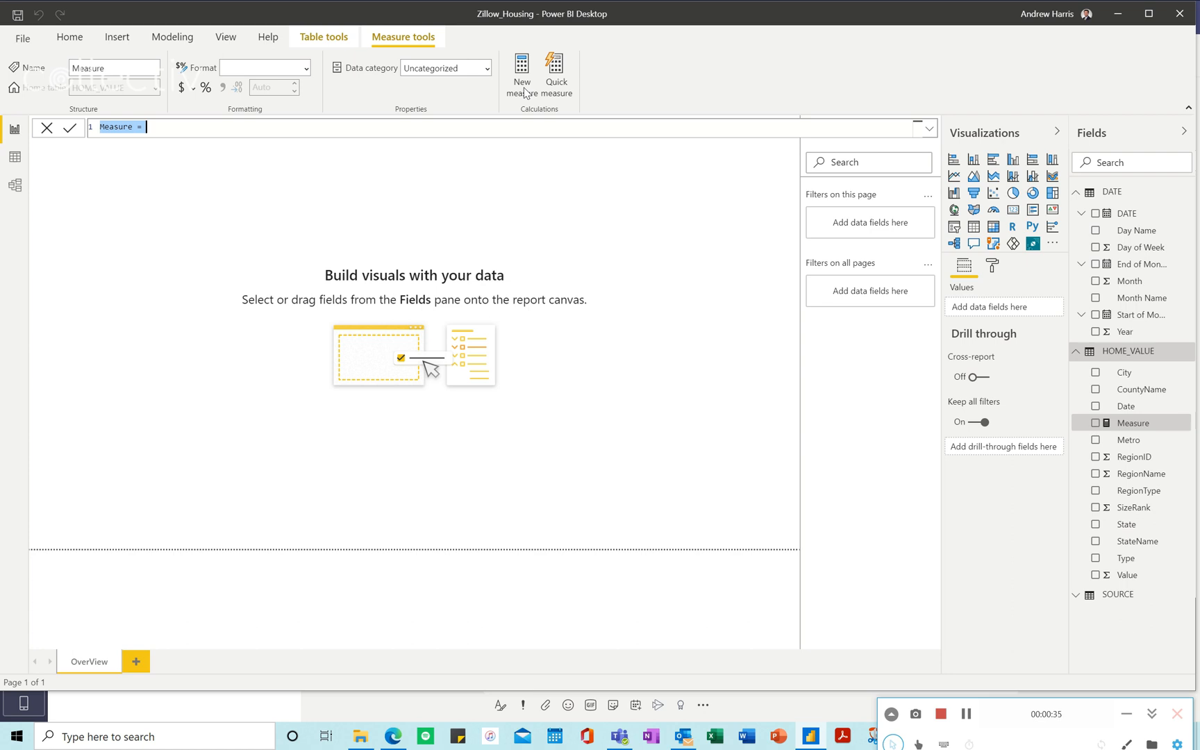
type("Th")
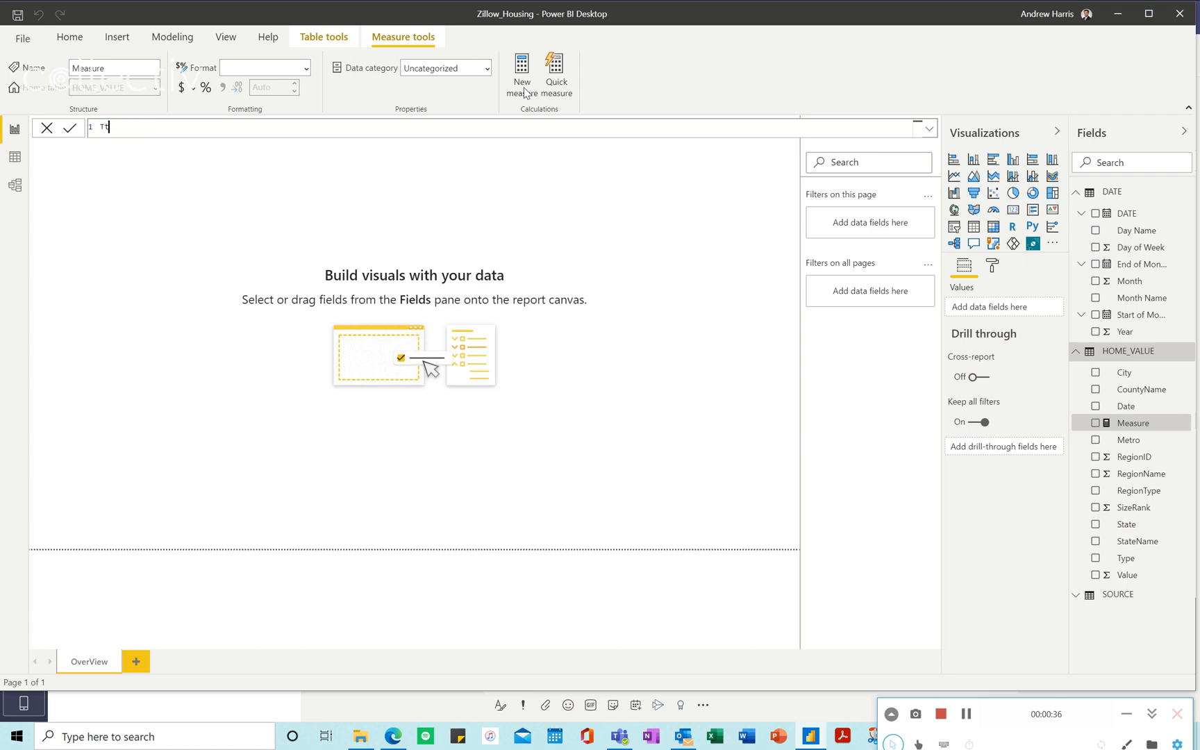
type("Total Value")
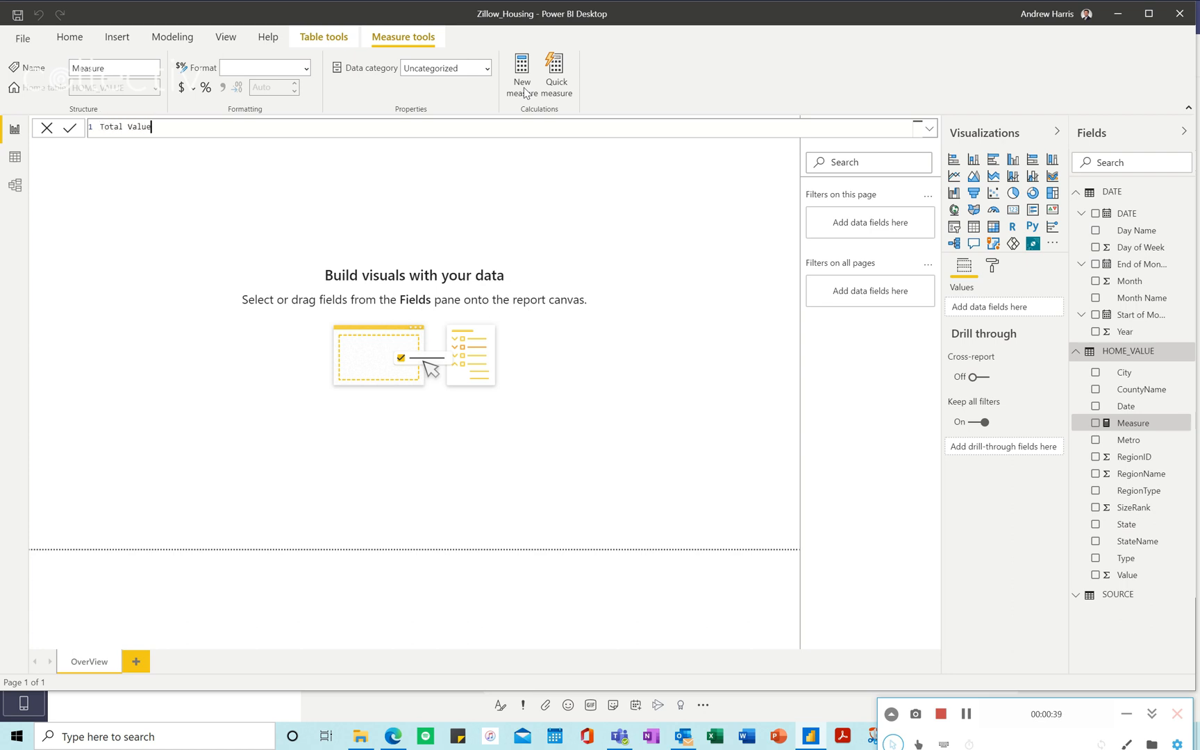
type("= SUM( HOME_VALUE[Value")
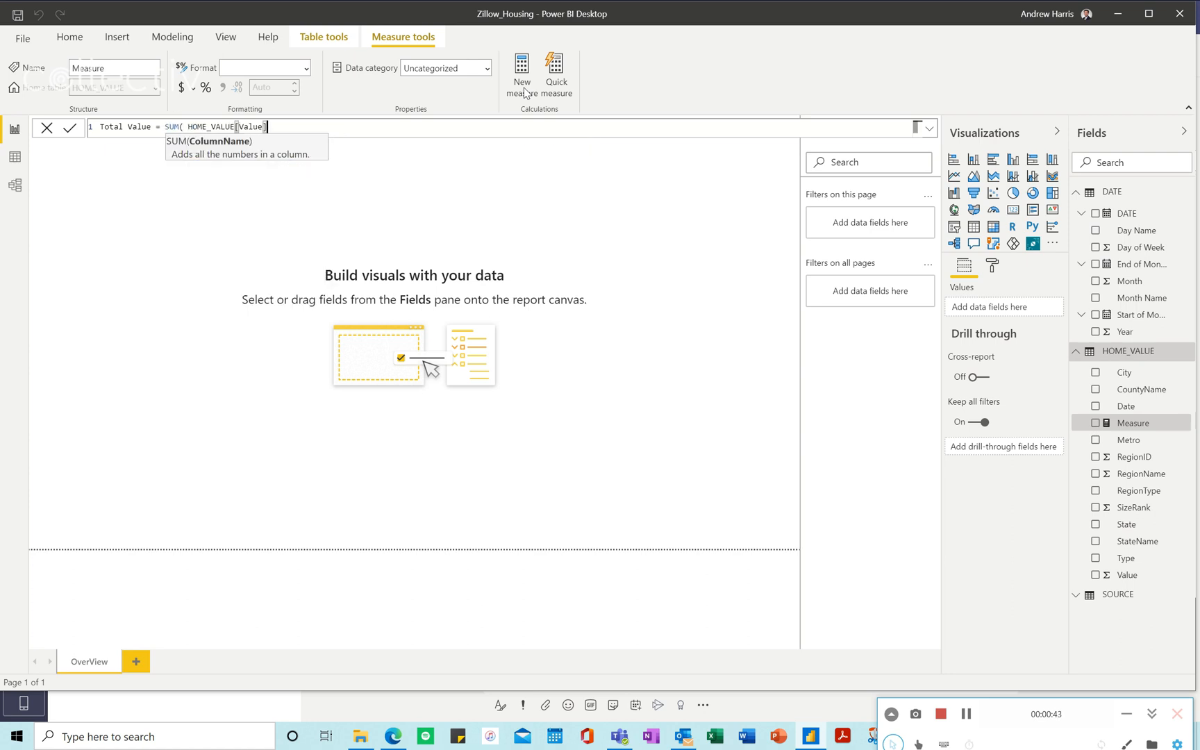
type(")")
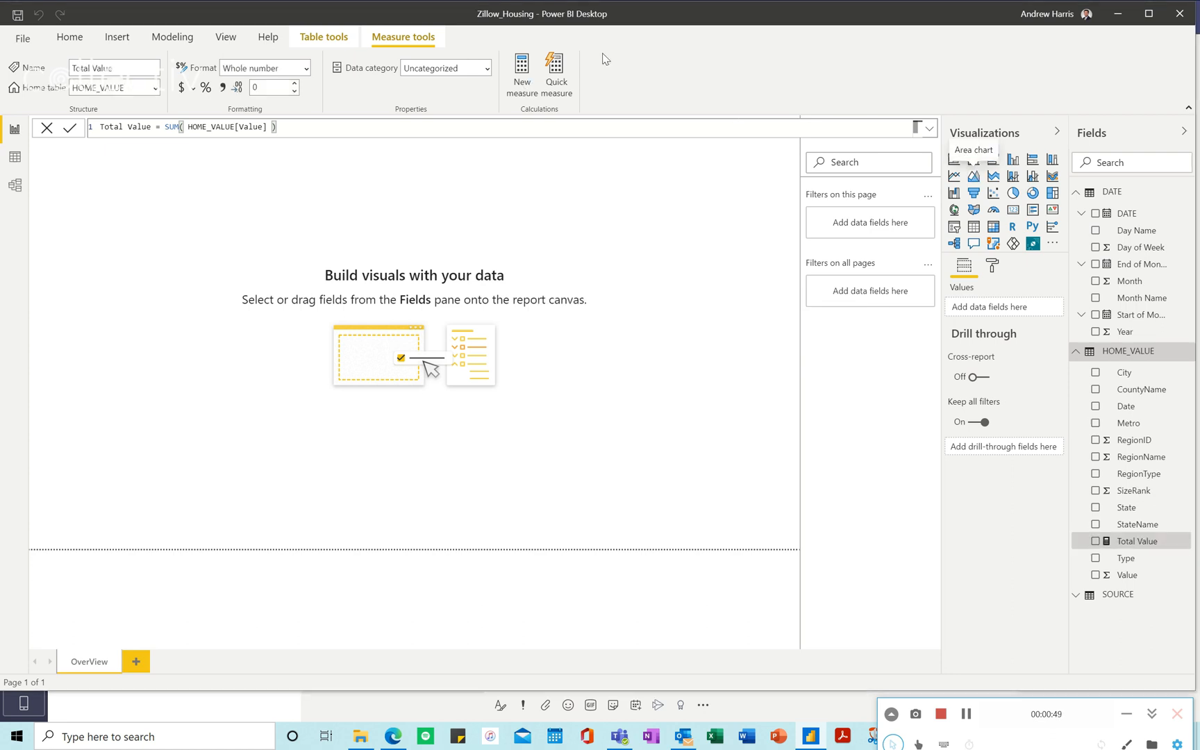
mouse_move(604, 59)
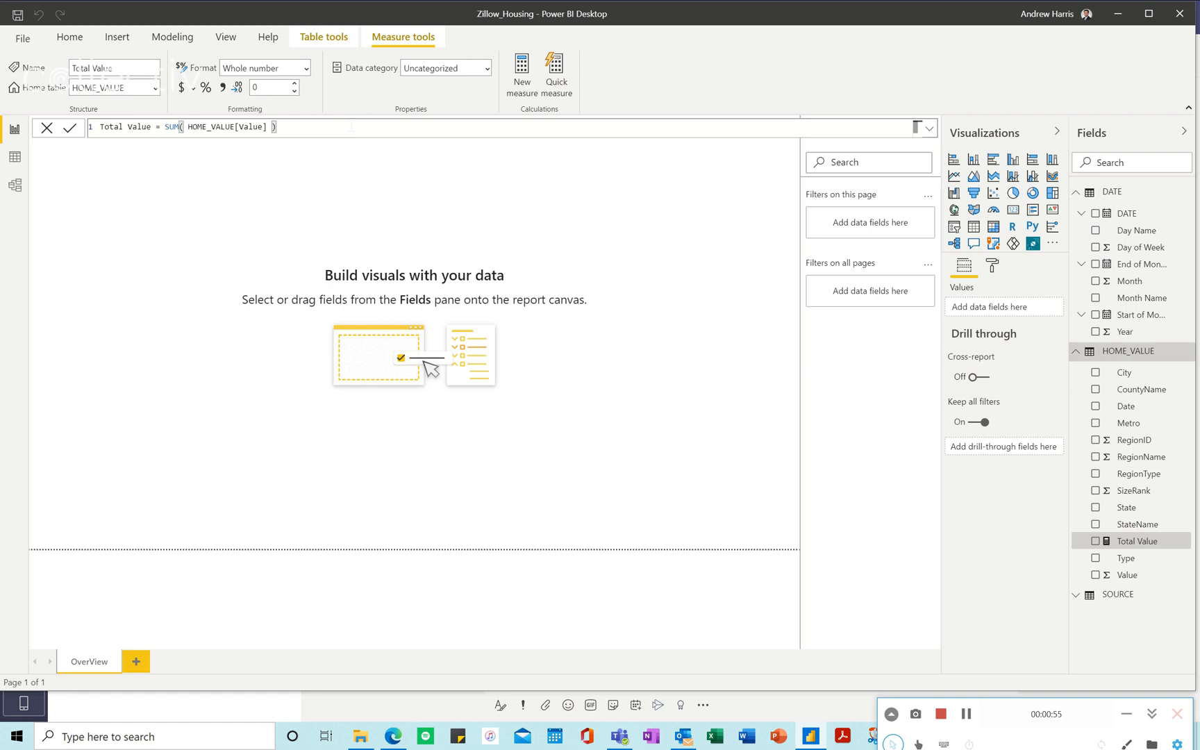
mouse_move(1138, 542)
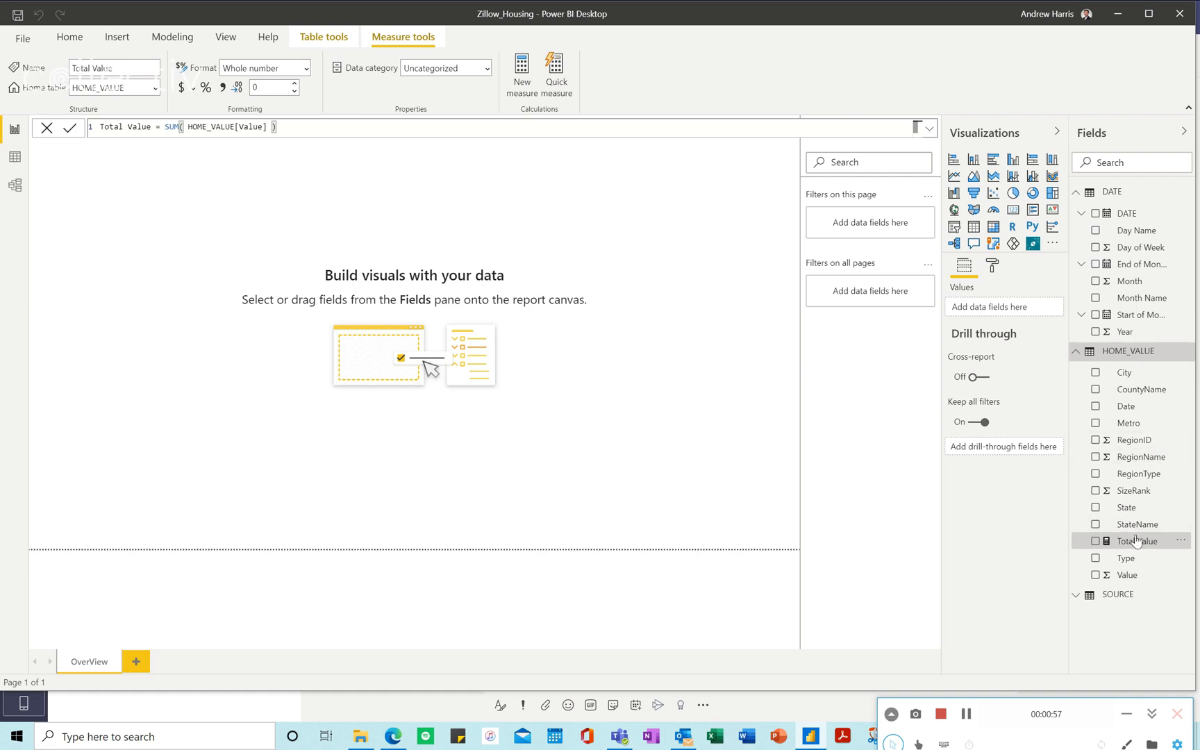
mouse_move(1139, 541)
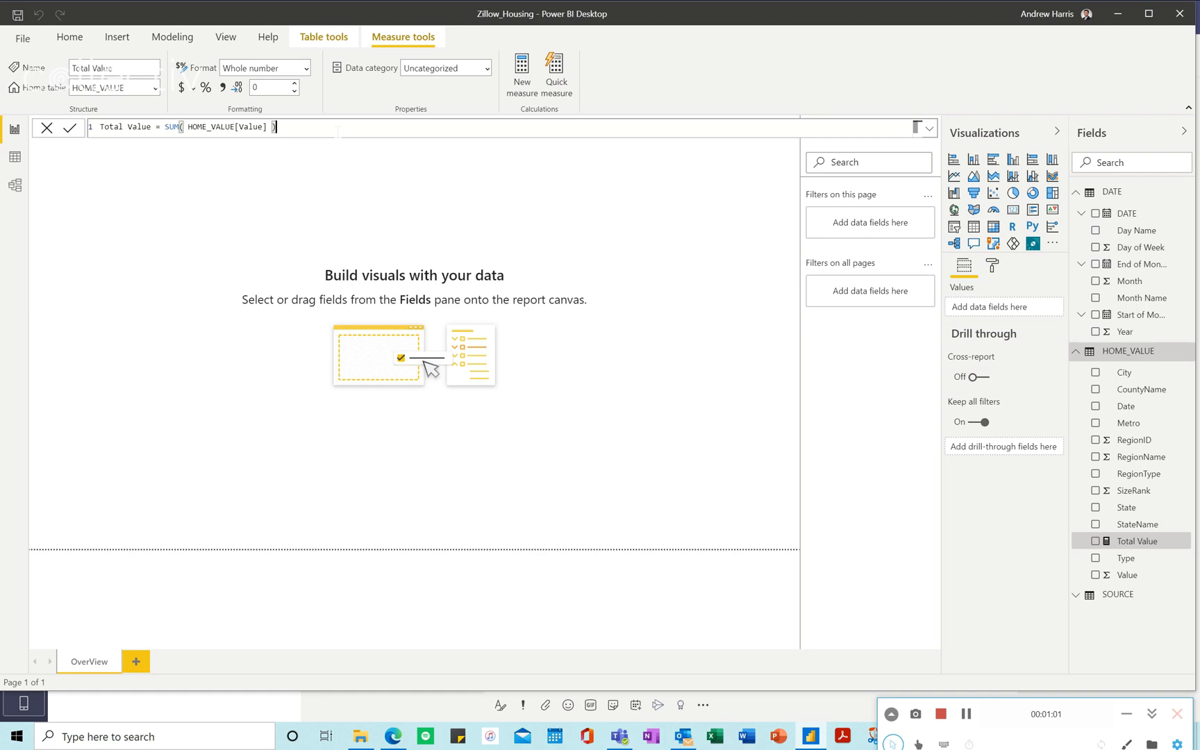
mouse_move(496, 86)
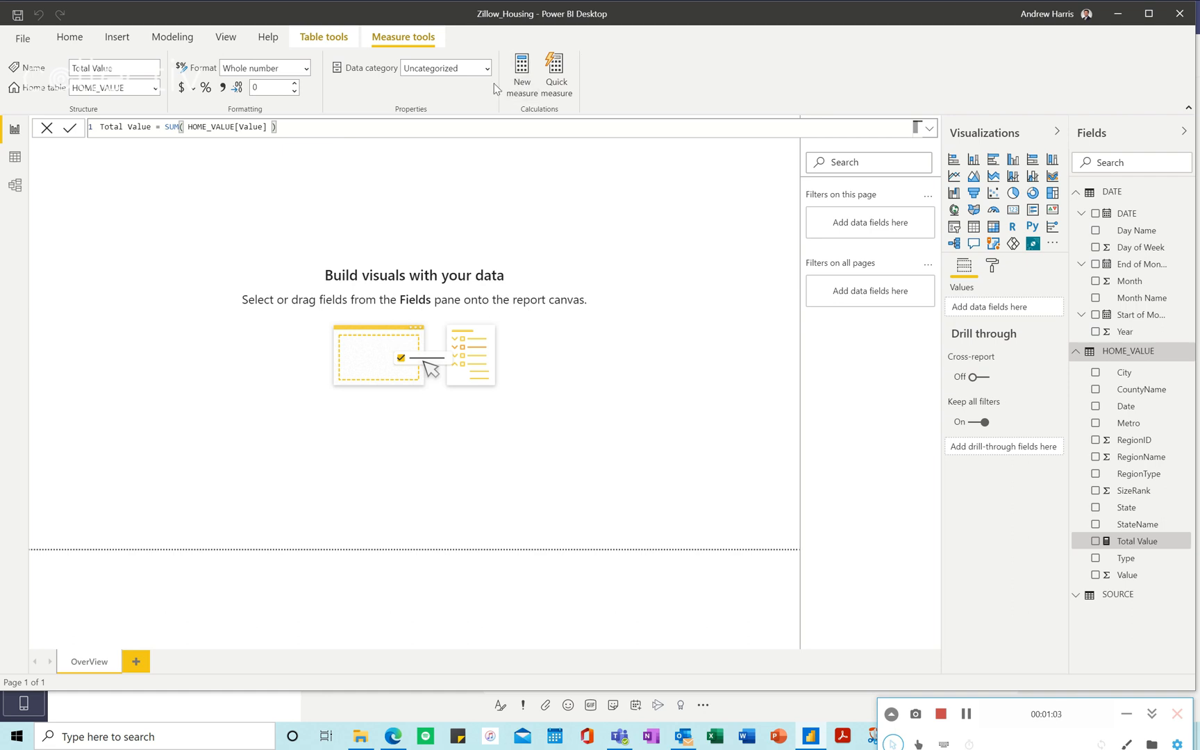
Step: Create Total Value LM = CALCULATE([Total Value], DATEADD('DATE'[DATE], -1, MONTH)) and commit it
left_click(521, 75)
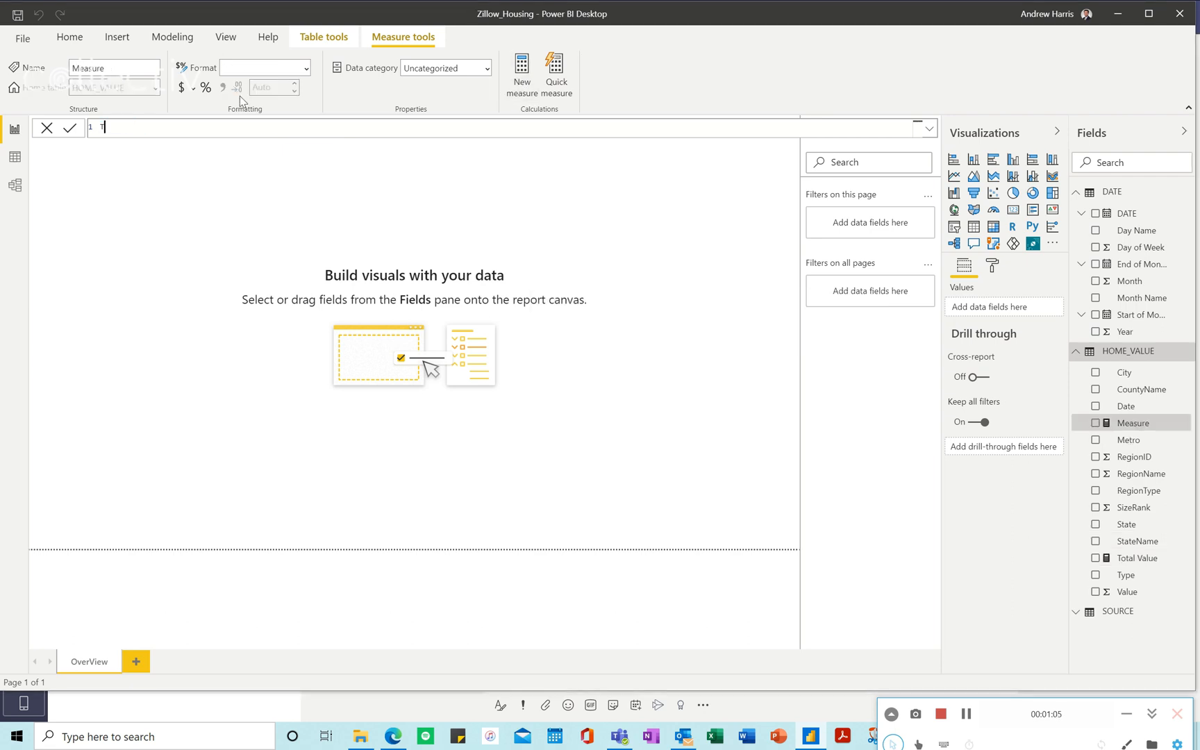
type("Total Value")
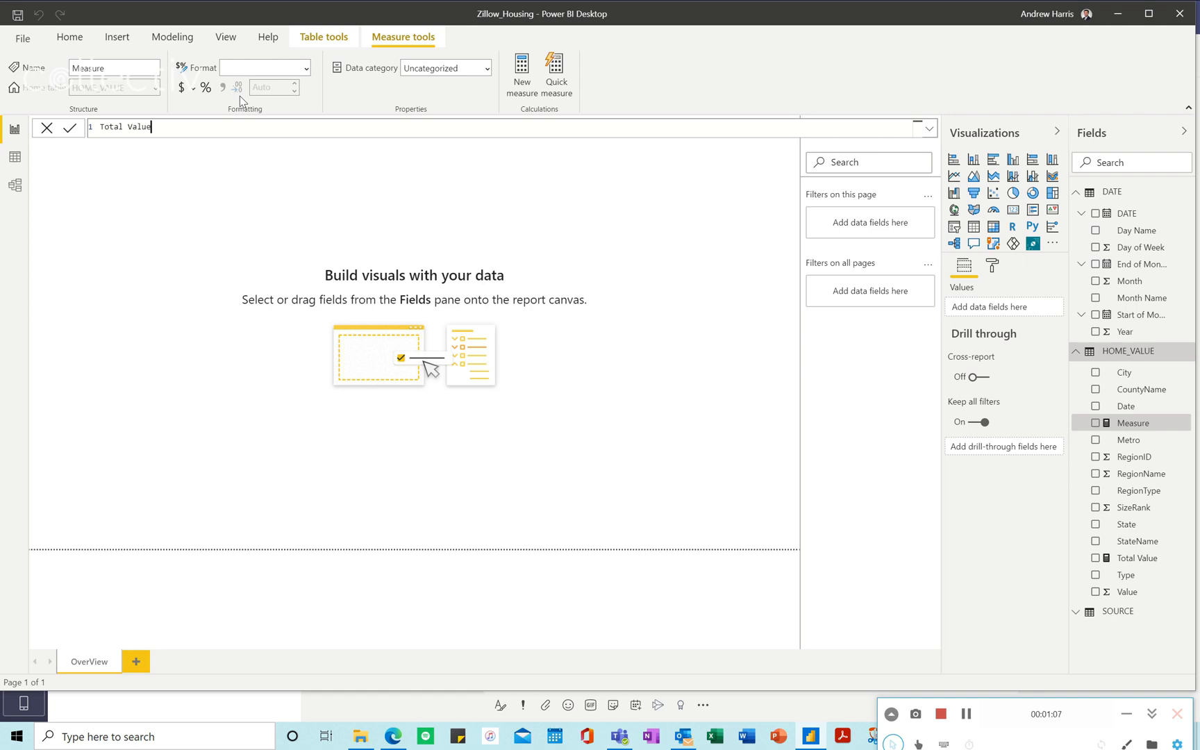
type("LM =")
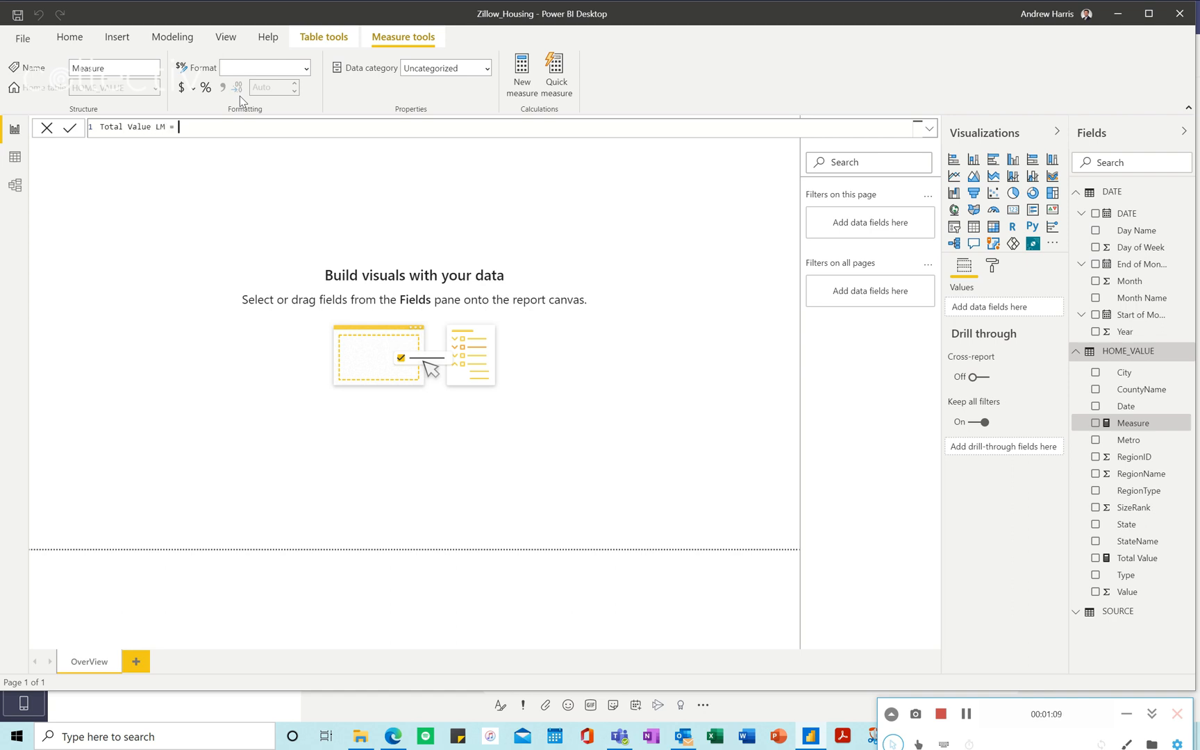
type("CALCULATE( T")
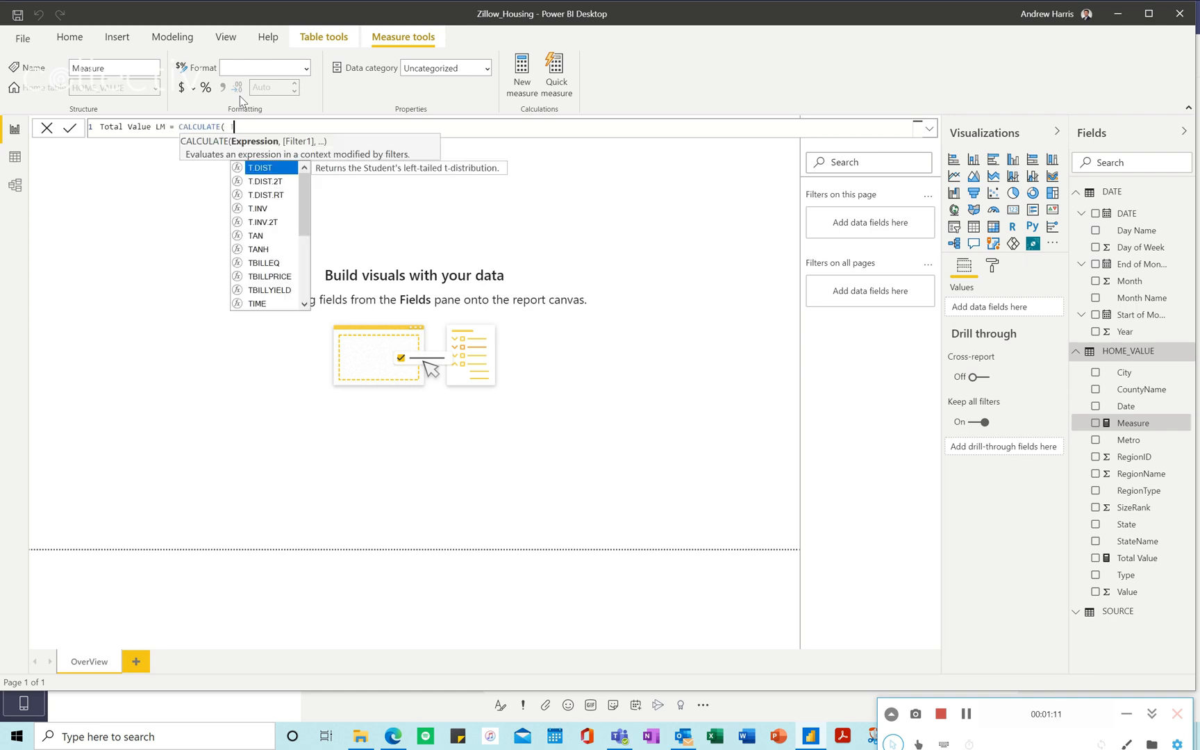
type("[Total Value]")
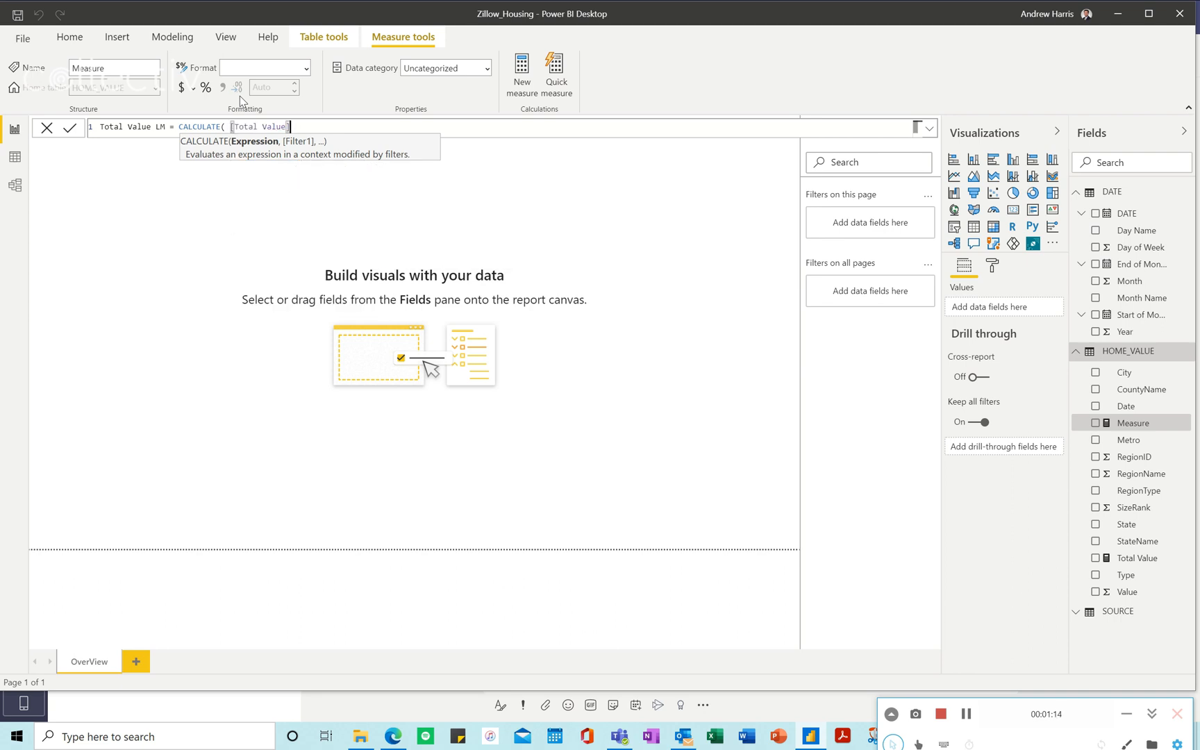
type(", Dat")
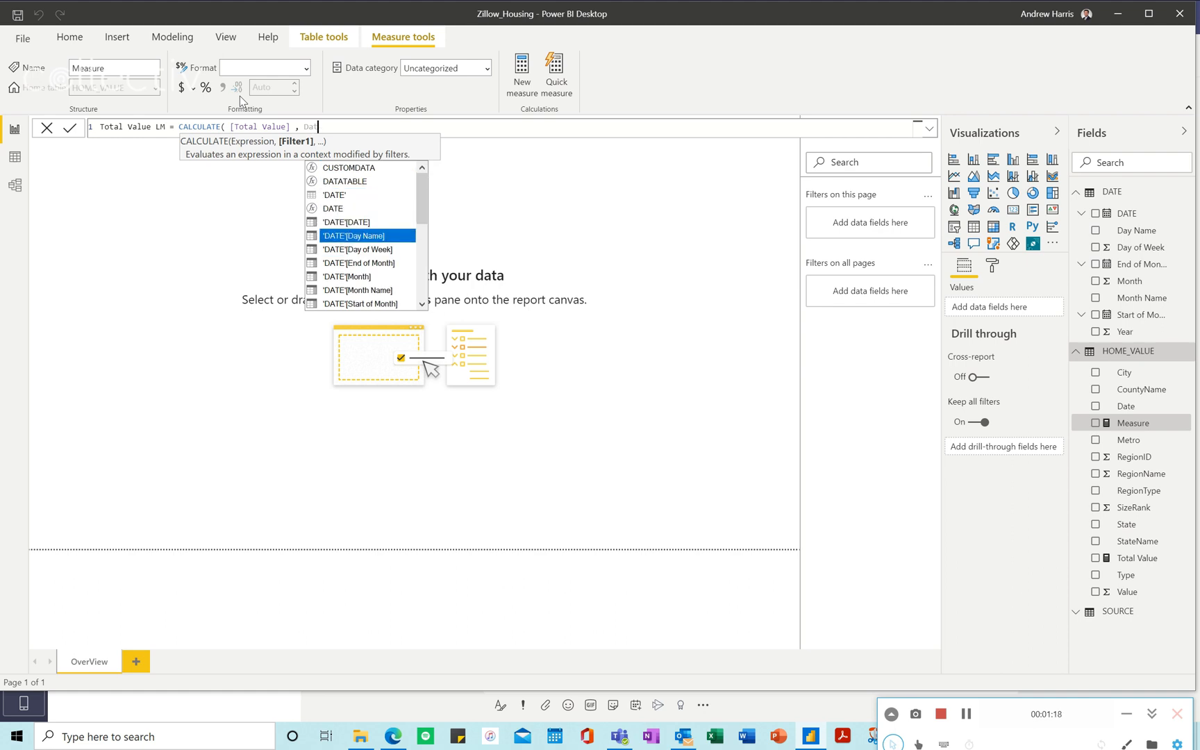
type("DATEADD(")
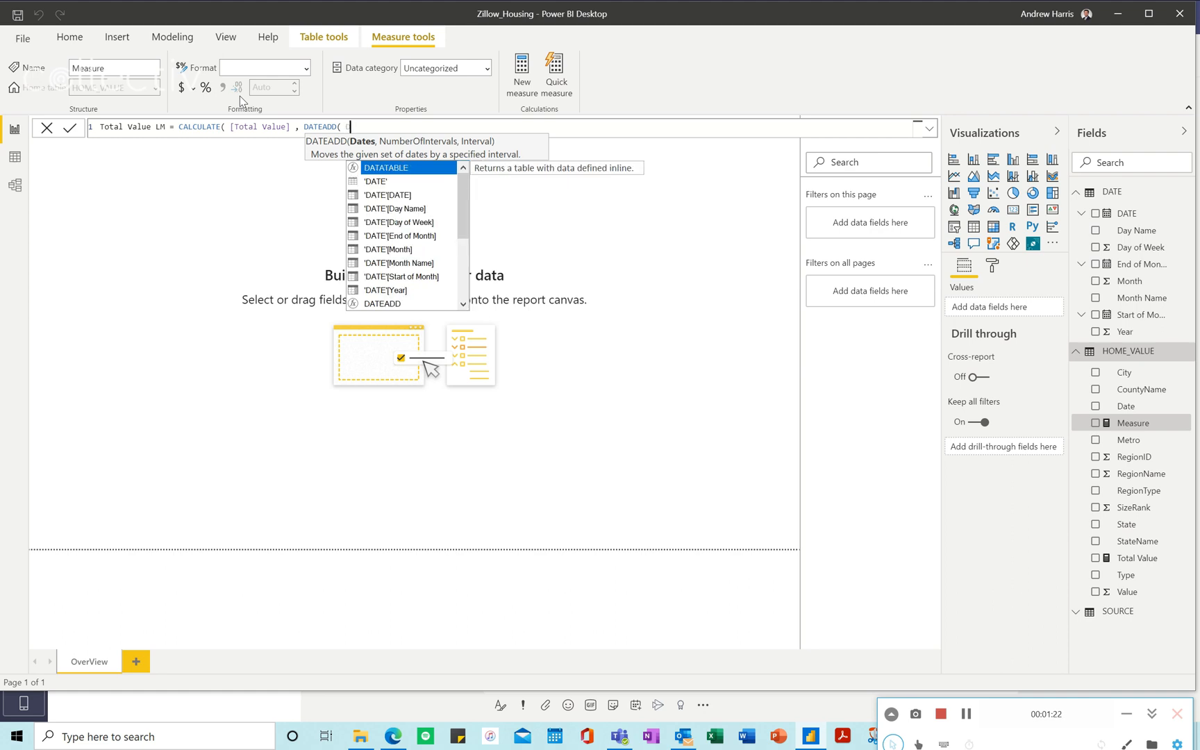
type("Date")
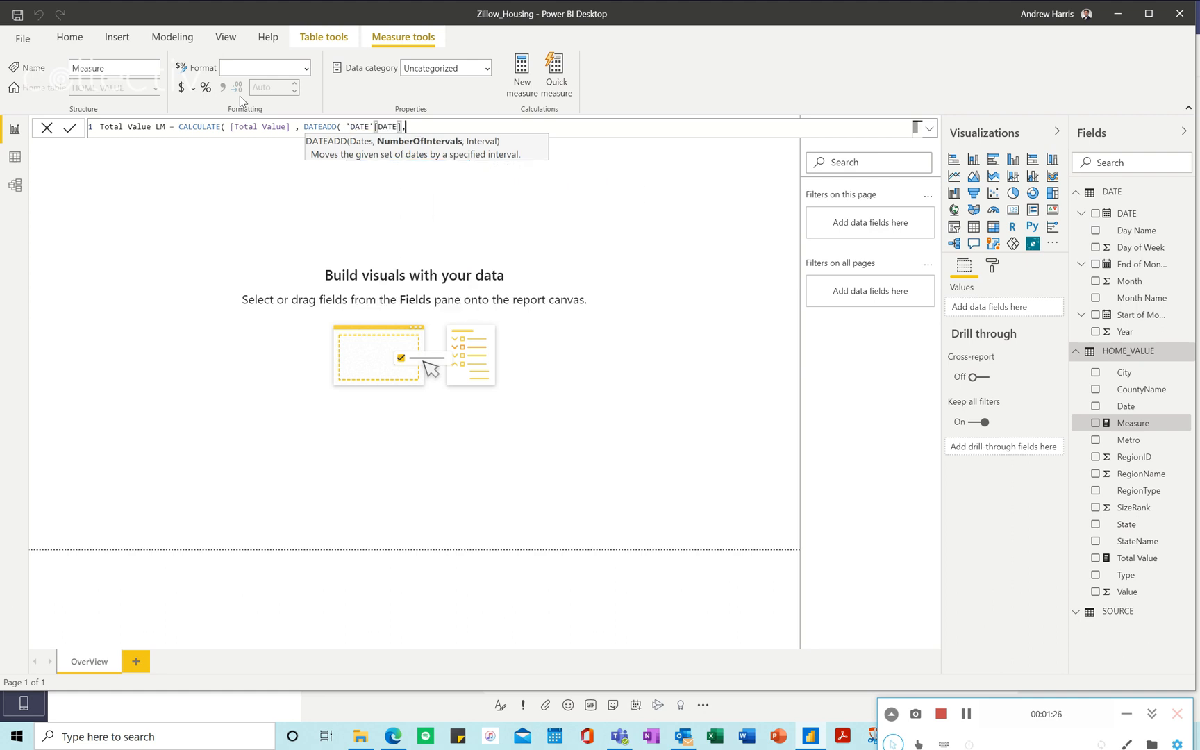
type("-1, MONTH )")
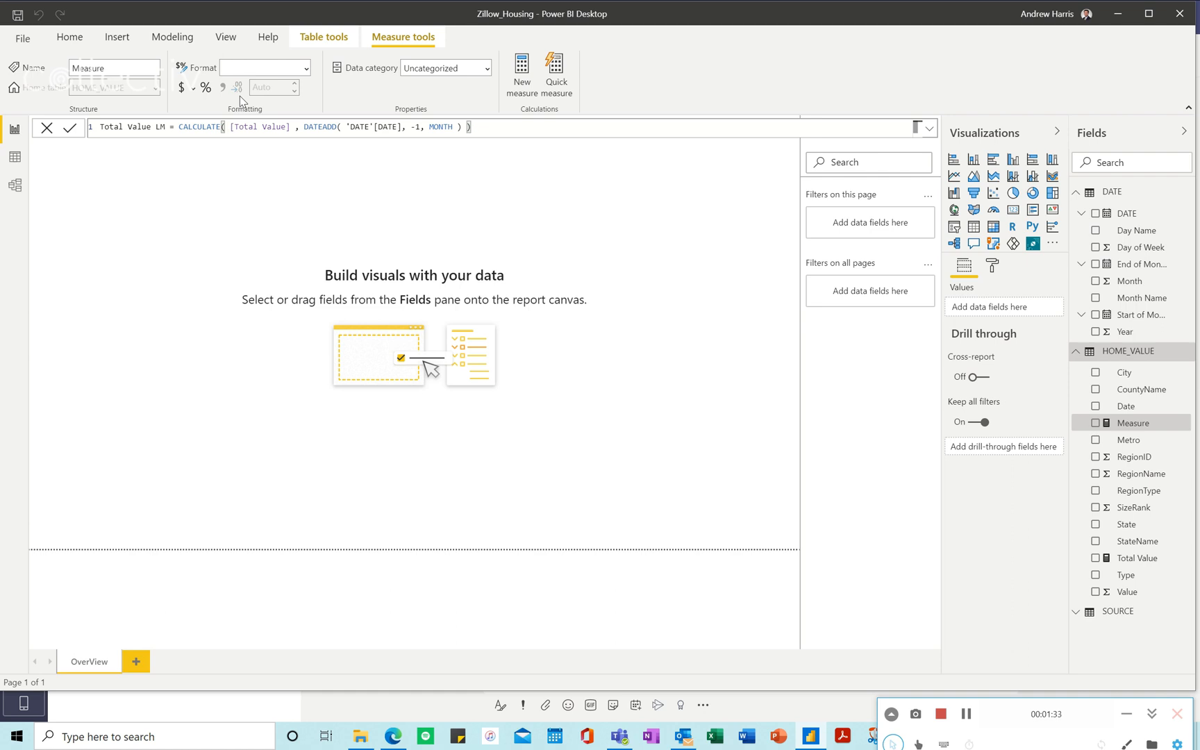
left_click(69, 128)
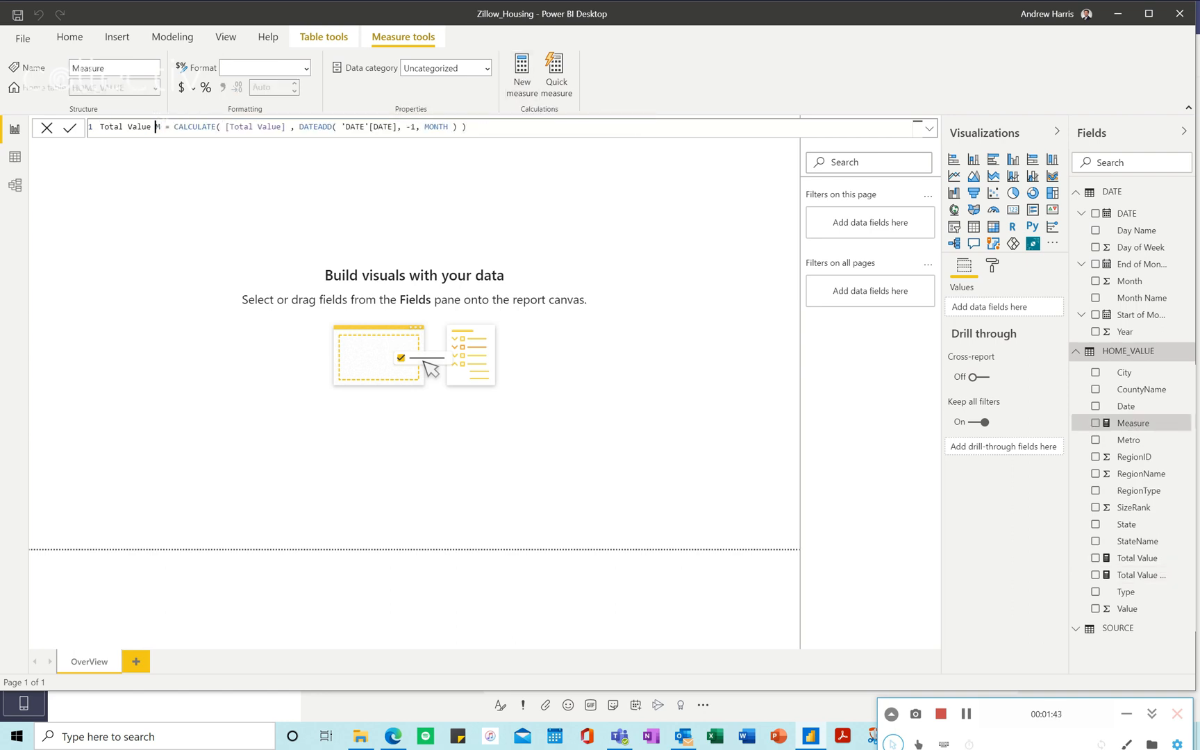
Step: Reuse the LM formula as Total Value 2M with a -2 month shift and commit it
type("2")
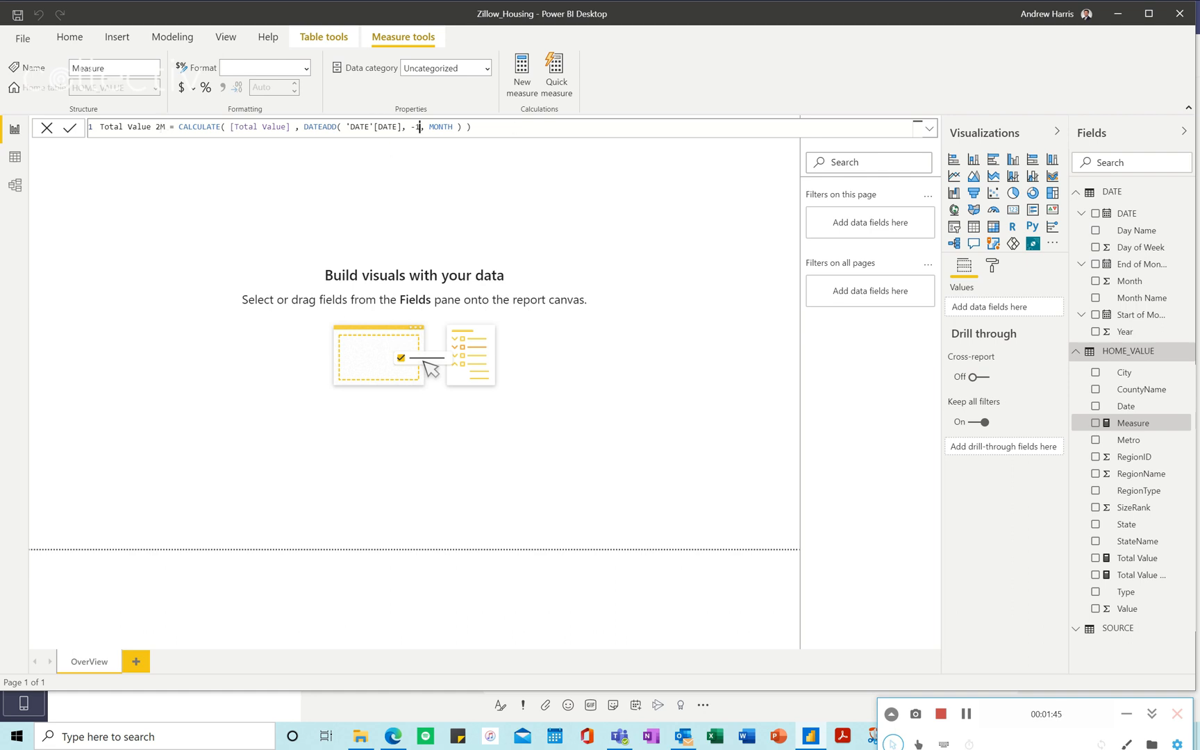
type("2")
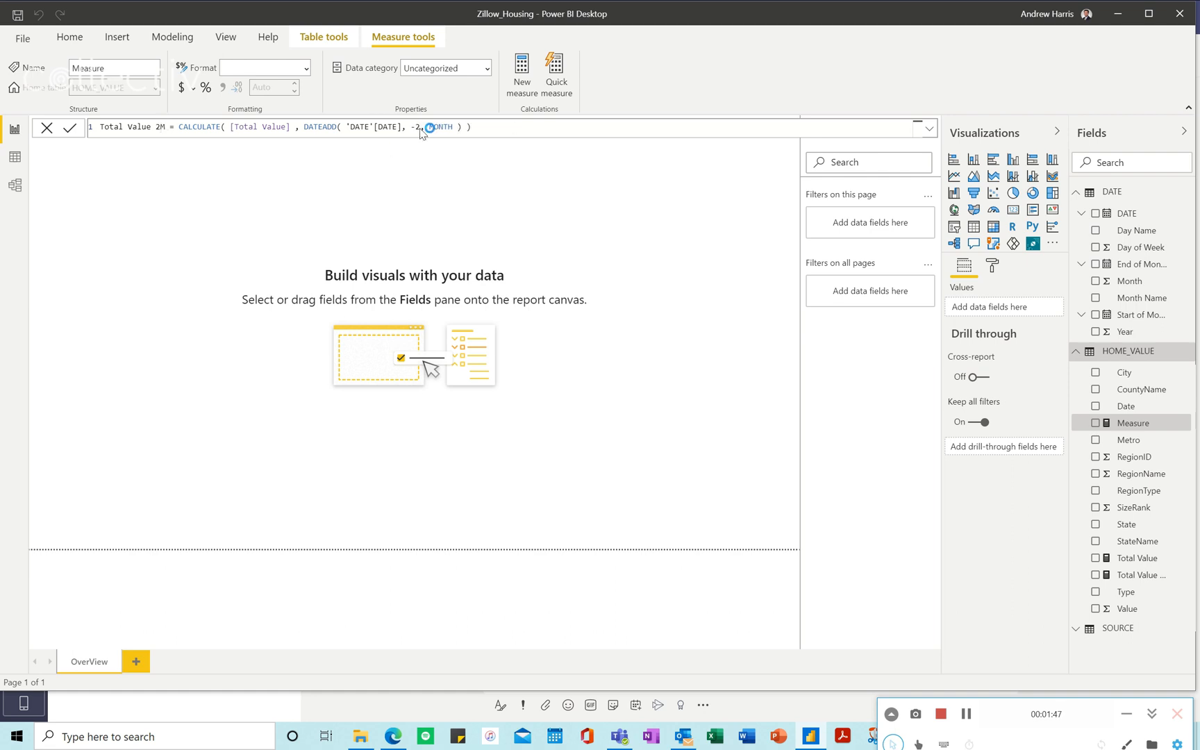
left_click(69, 128)
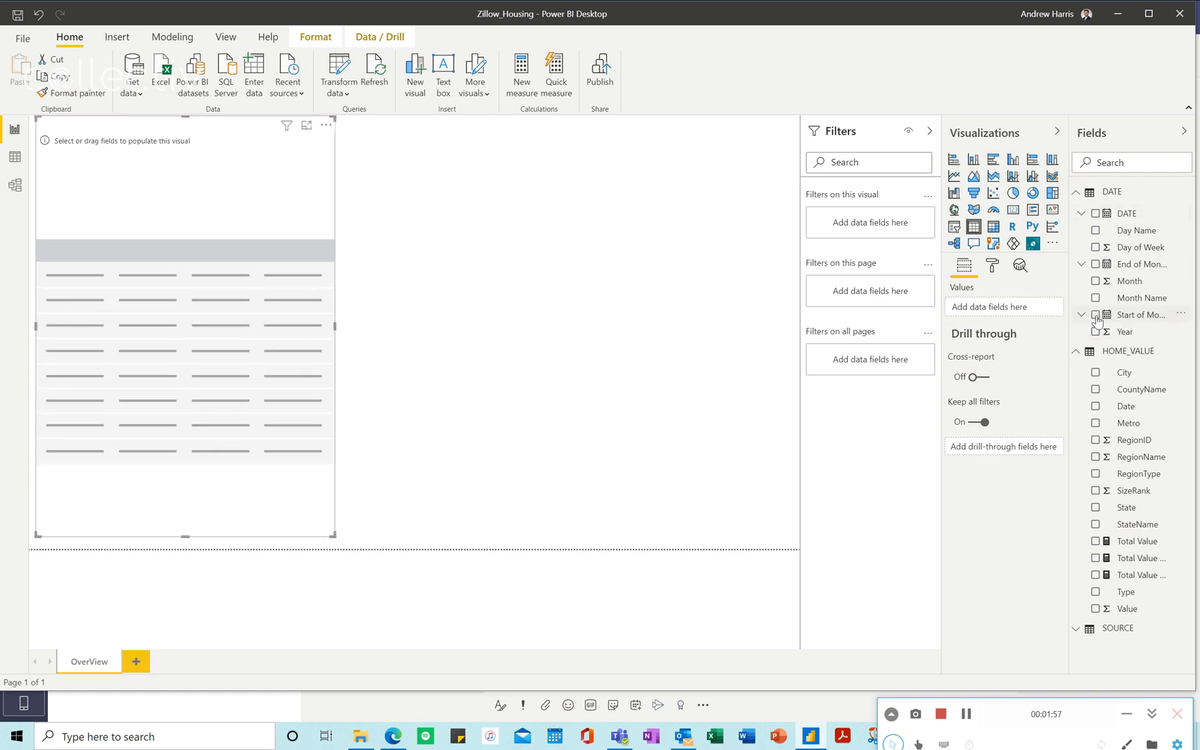
Step: Show Start of Month with Total Value LM and Total Value 2M columns in the table visual
left_click(1040, 308)
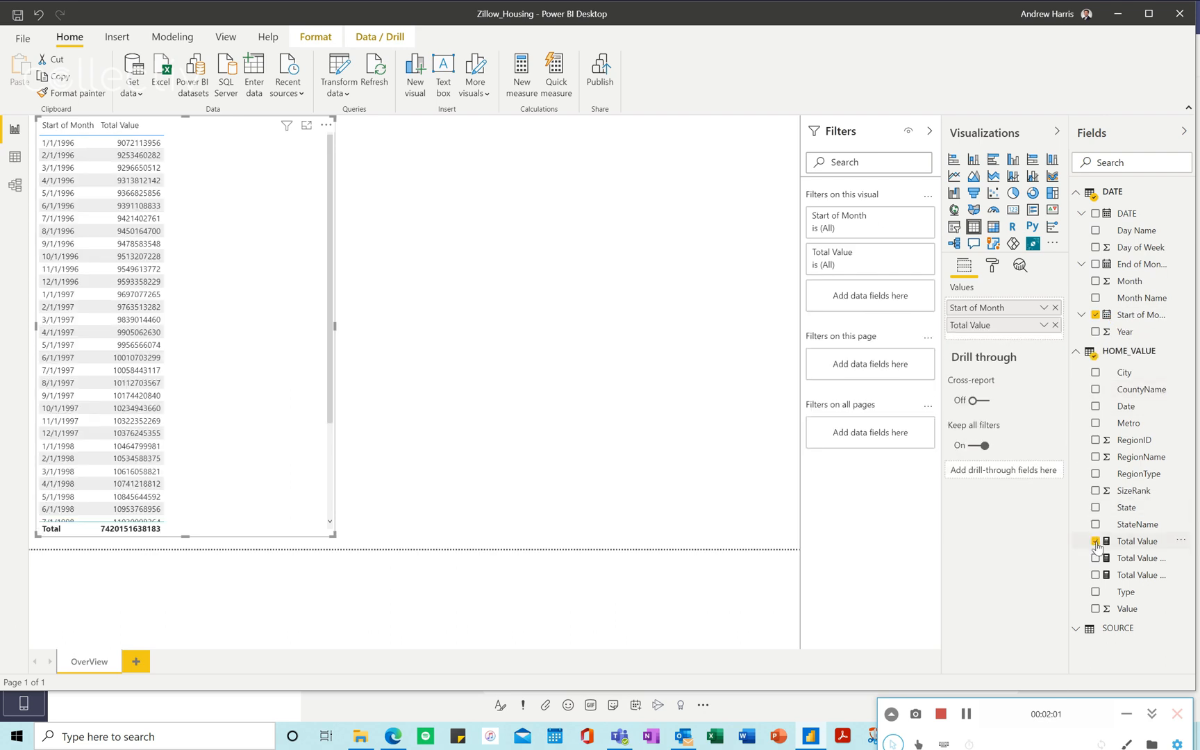
left_click(1096, 575)
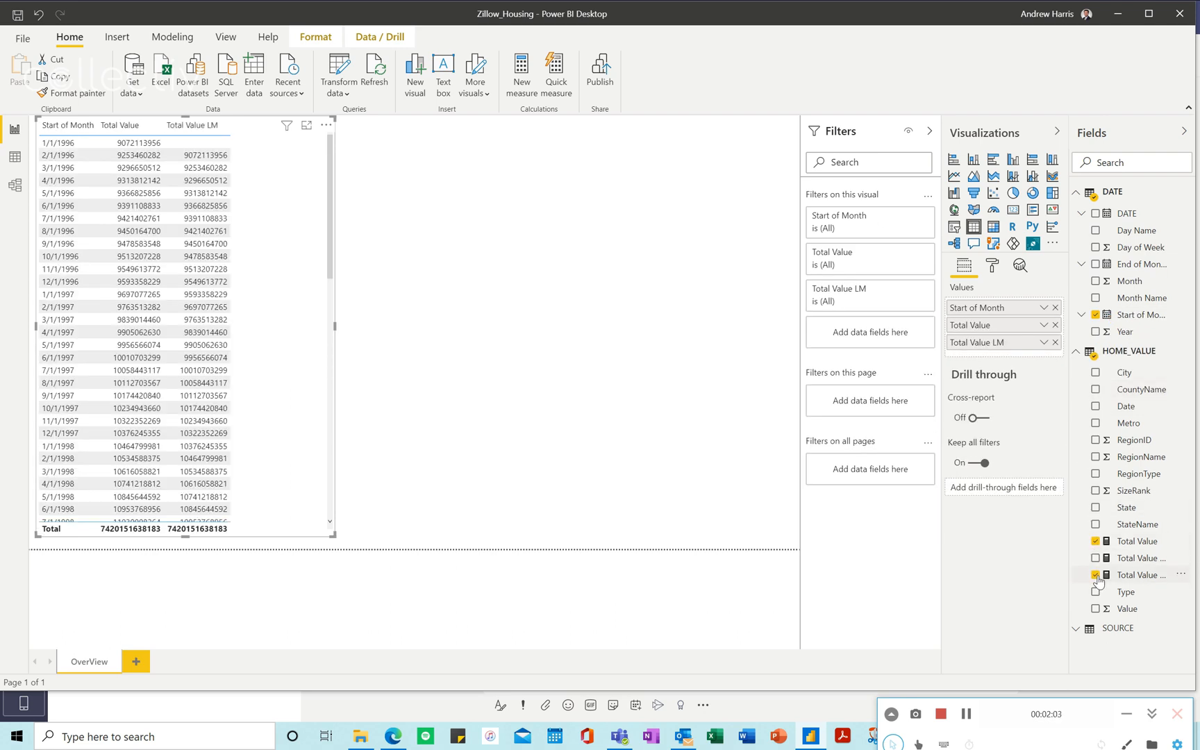
left_click(1096, 558)
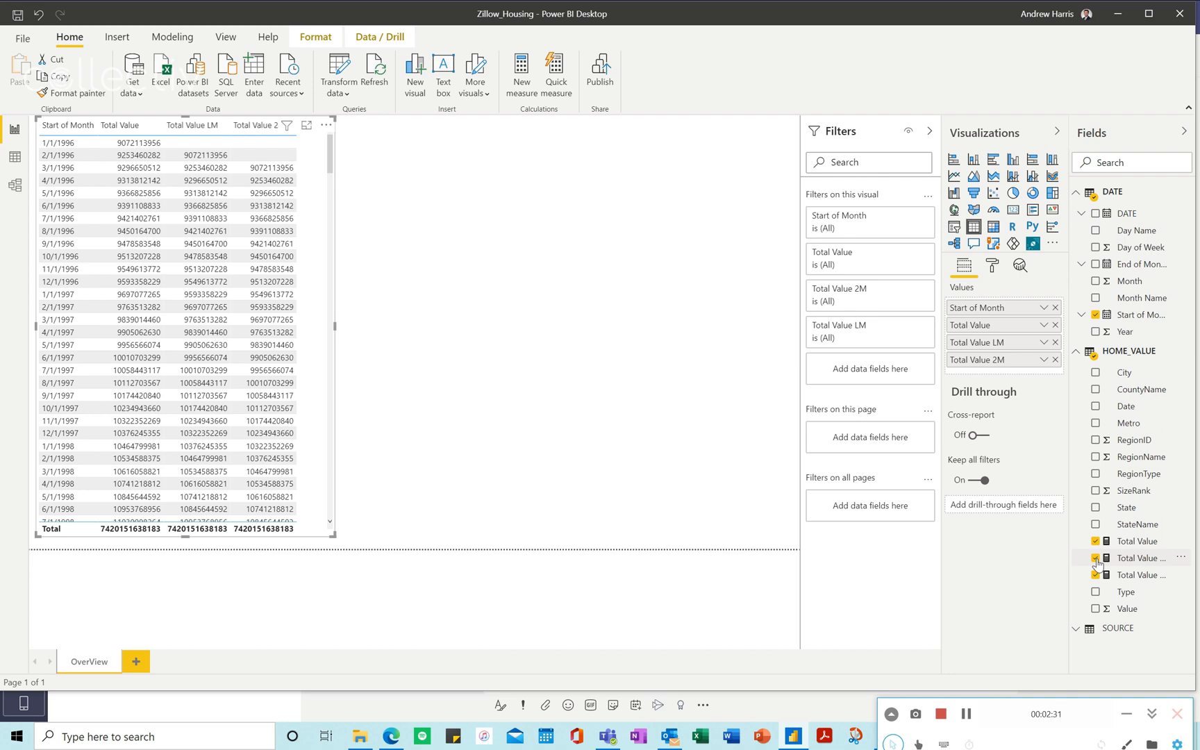
left_click(1096, 558)
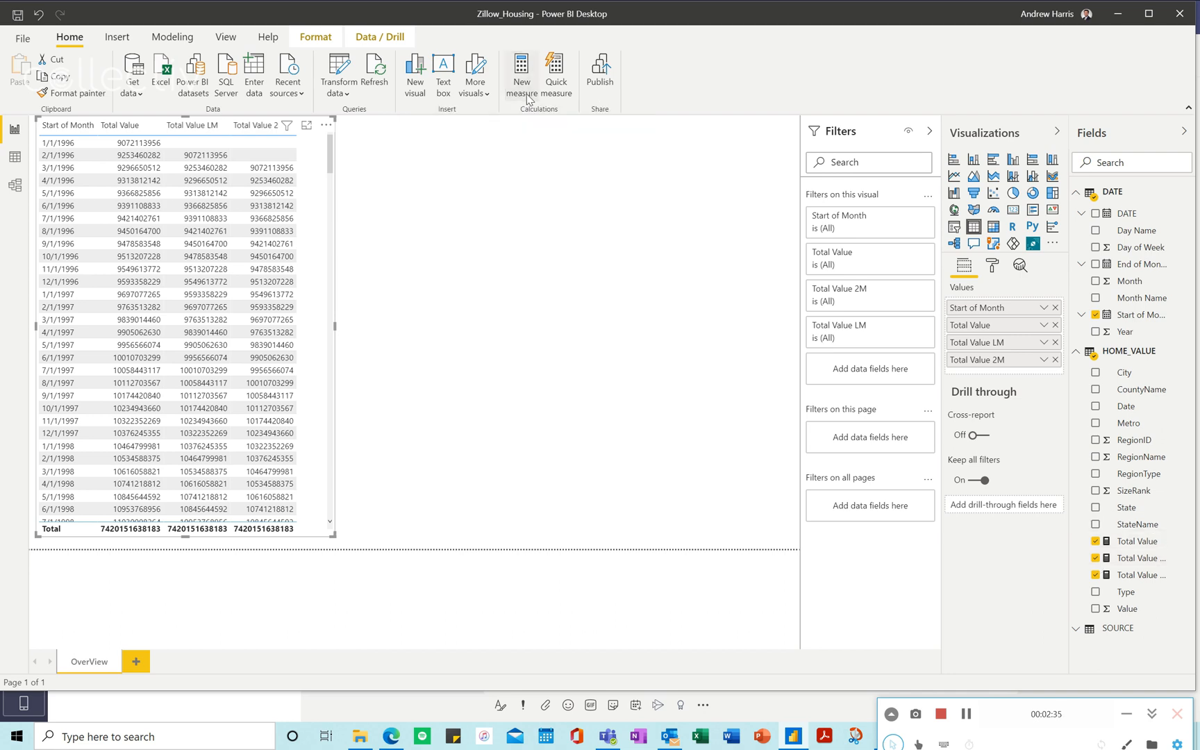
Step: Create Cumulative Total = CALCULATE([Total Value], FILTER(ALLSELECTED('DATE'[DATE]), 'DATE'[DATE] <= MAX('DATE'[DATE]))) and add it to the table
left_click(521, 72)
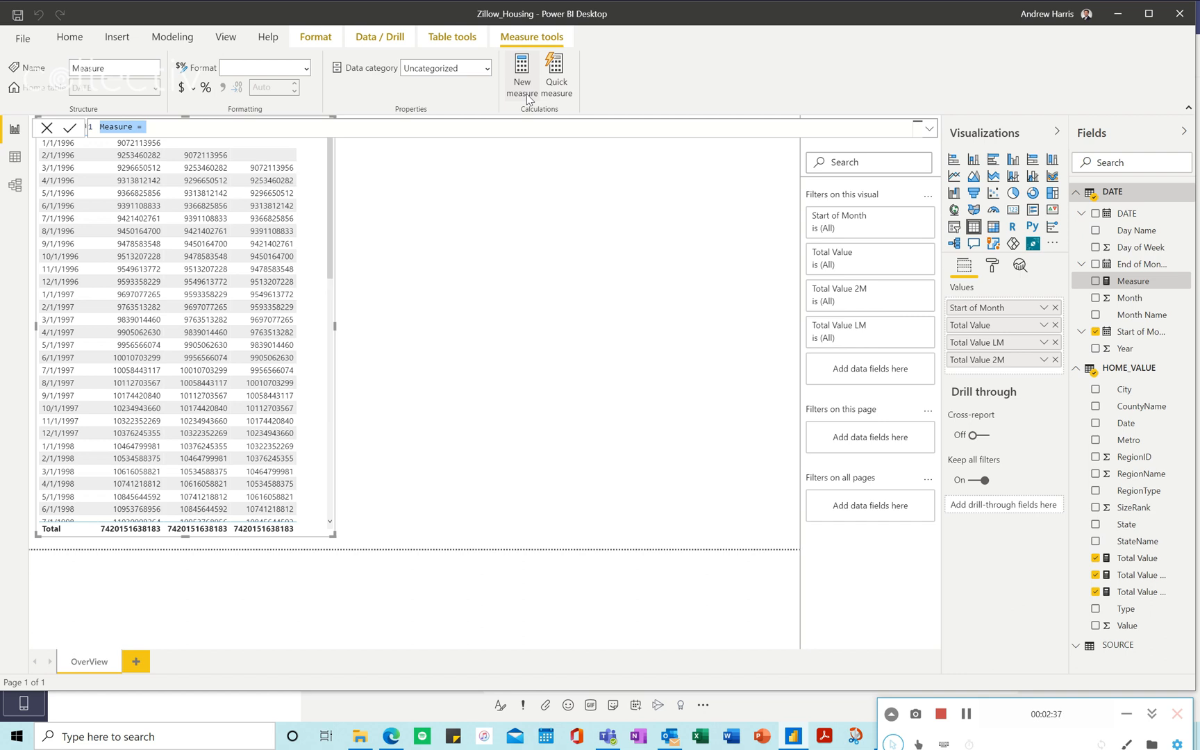
type("Cumulative Total")
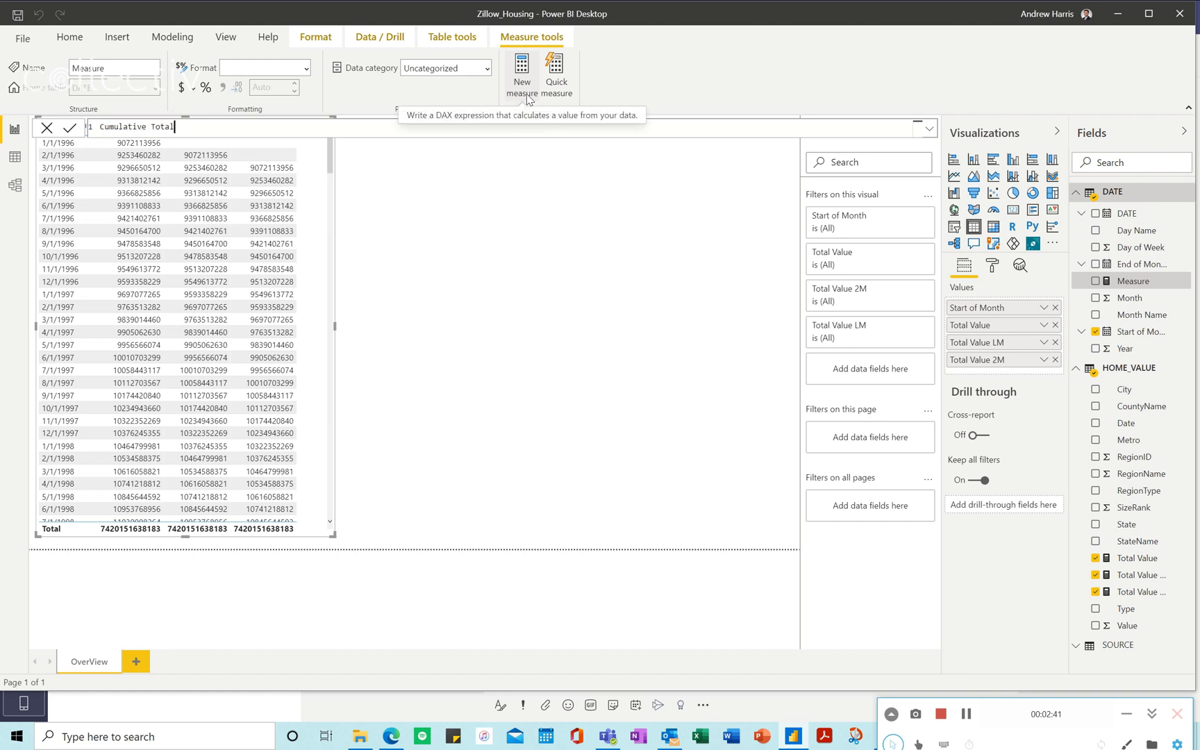
type("= CALCULATE(")
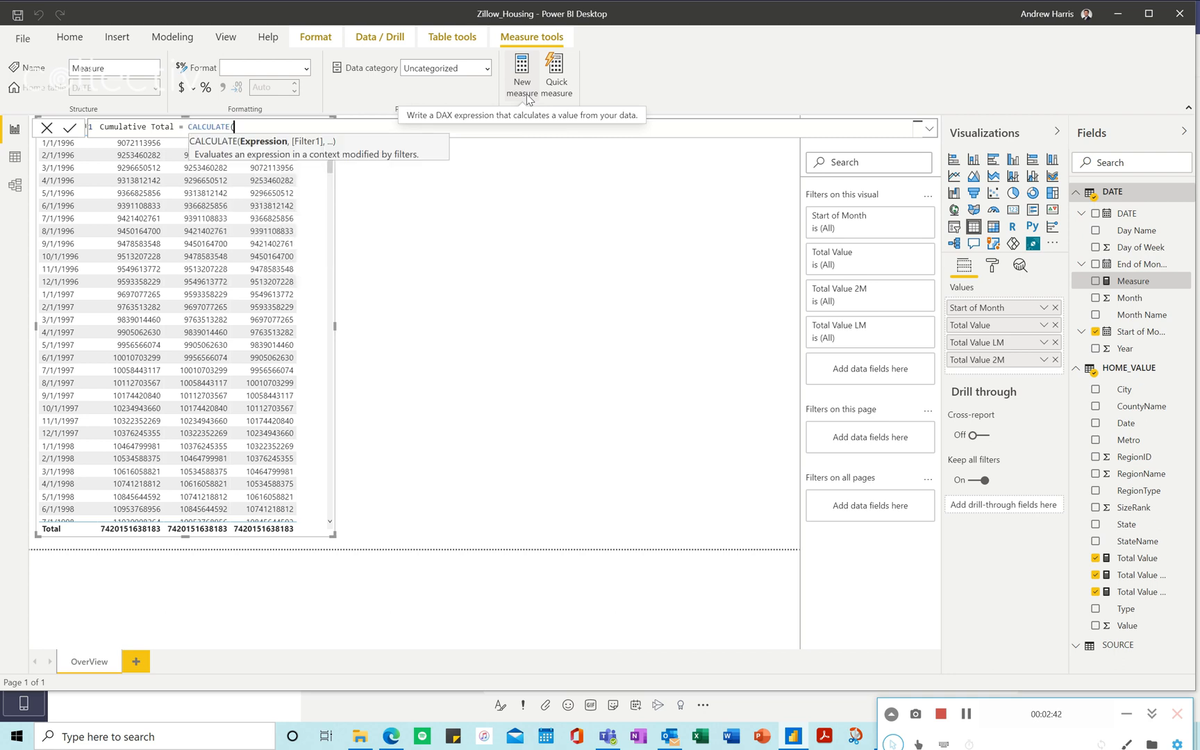
type("Total Value] ,")
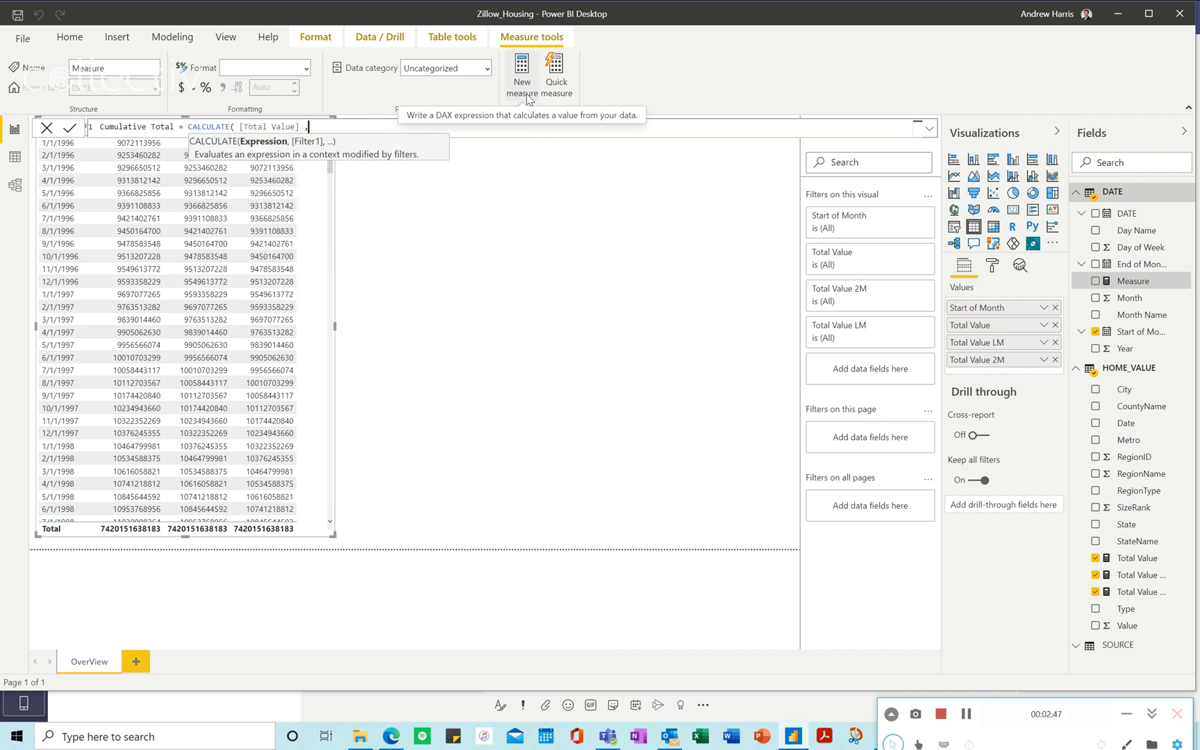
type("FILTER(")
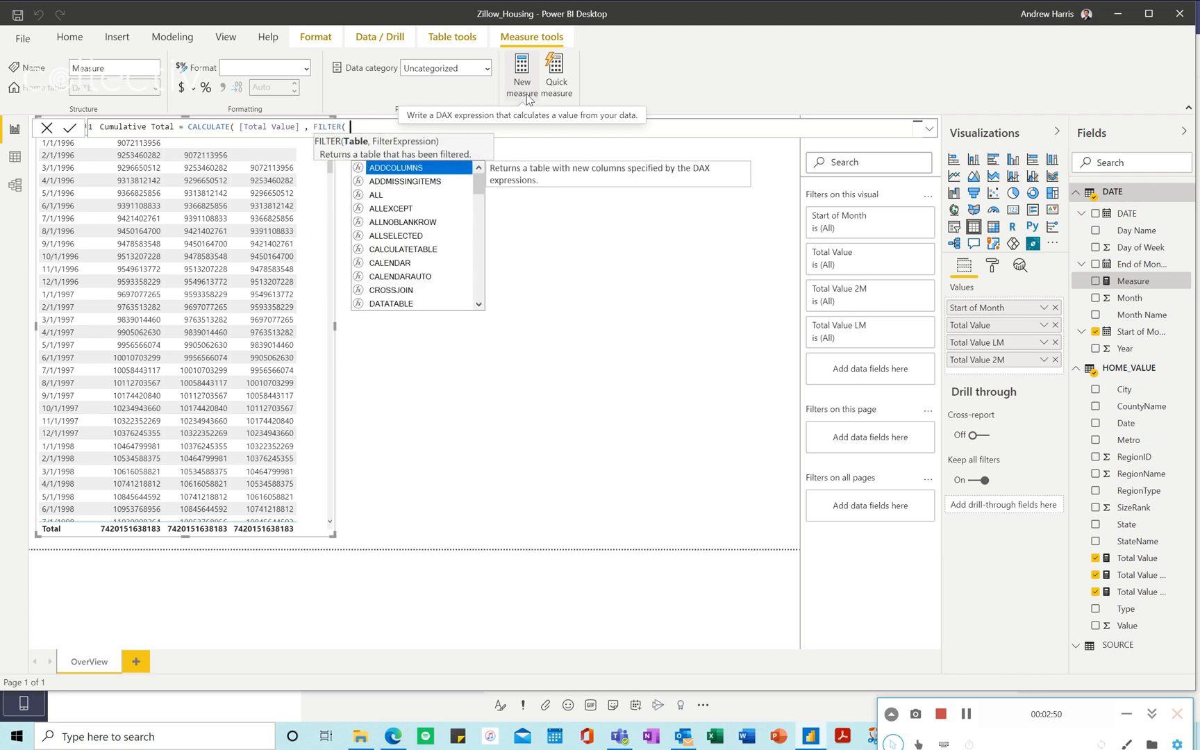
type("All")
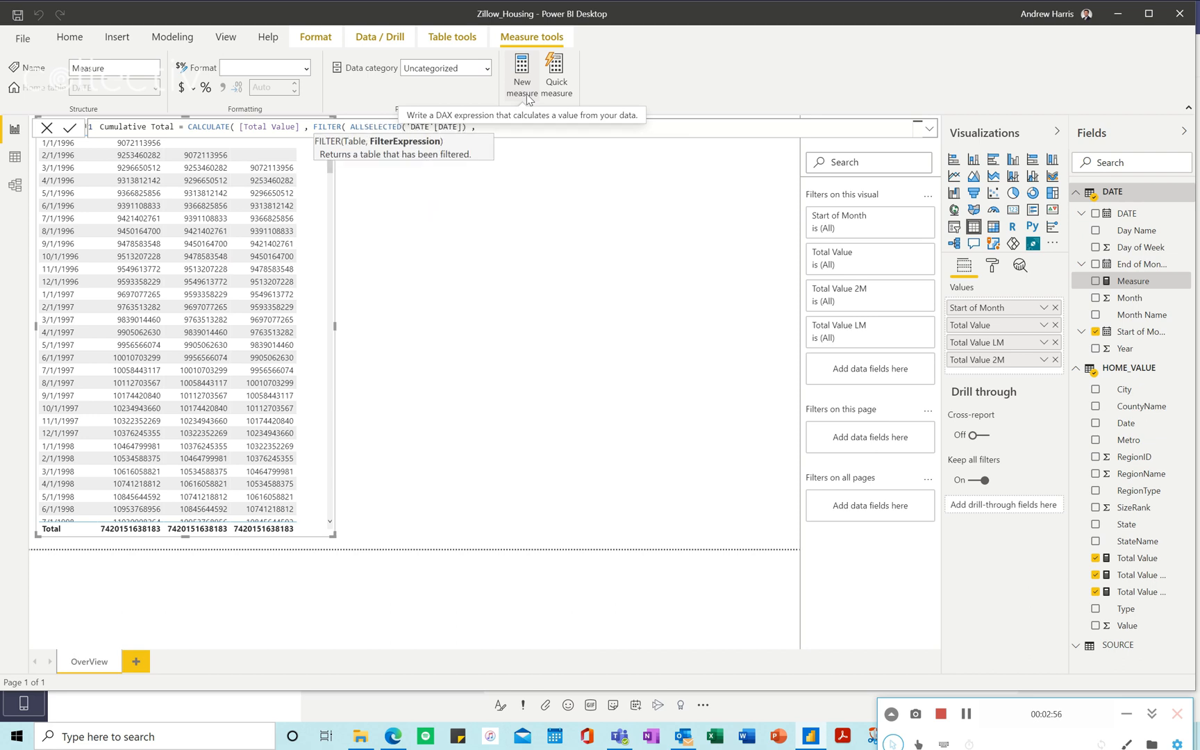
type("Date")
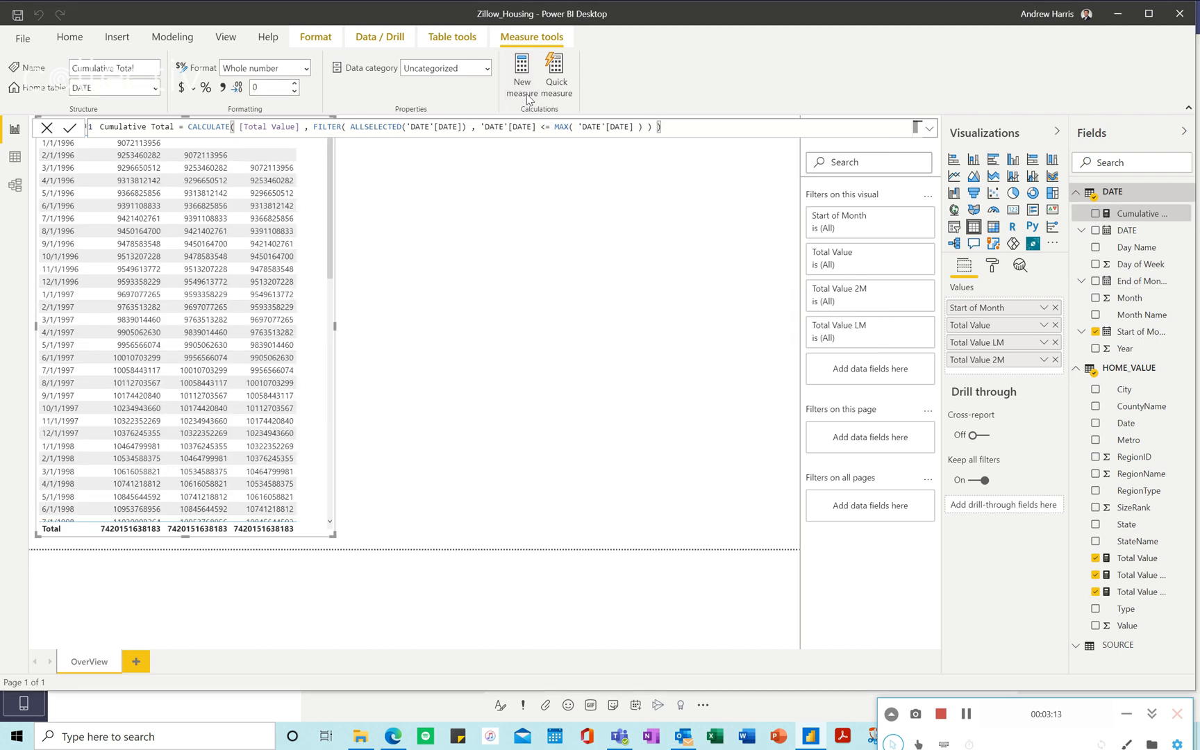
mouse_move(1090, 213)
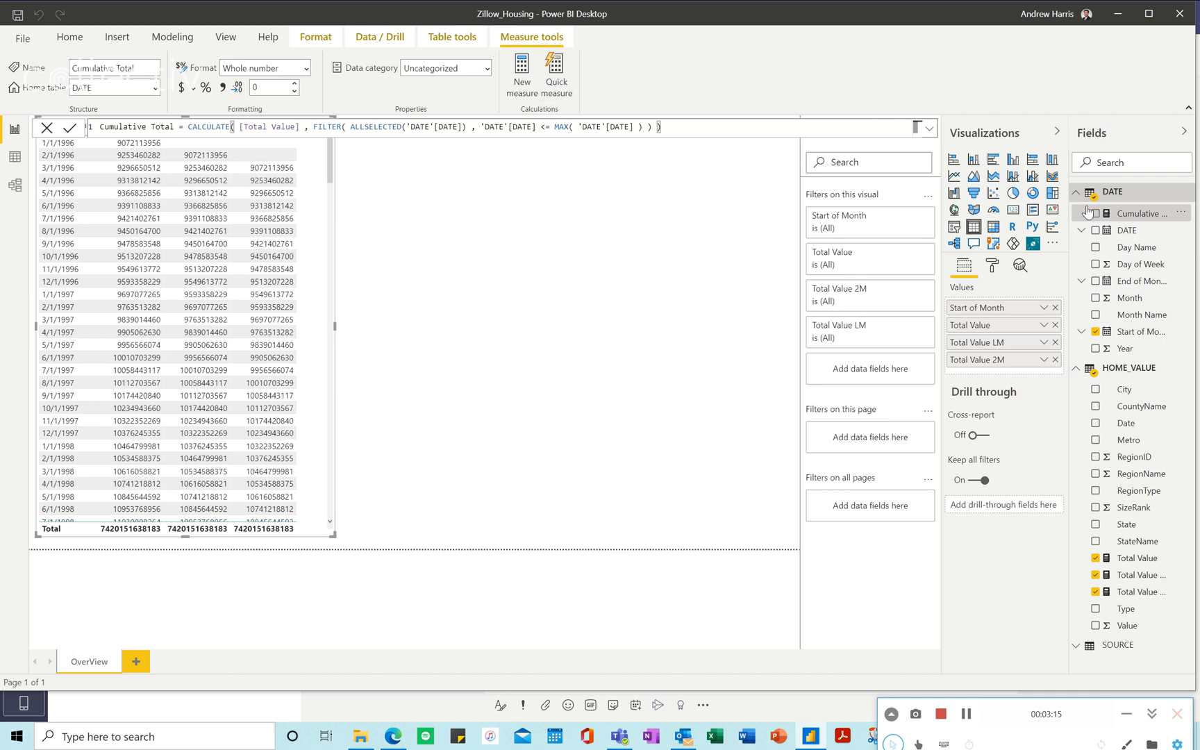
left_click(1094, 213)
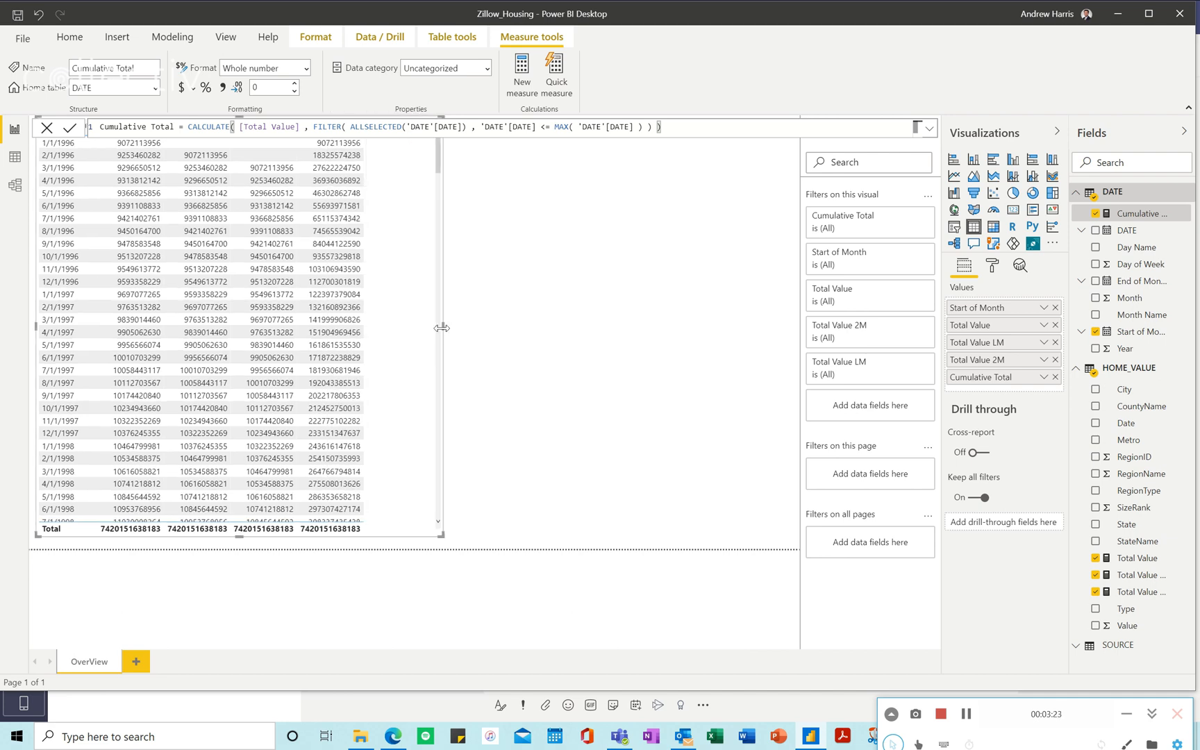
mouse_move(121, 539)
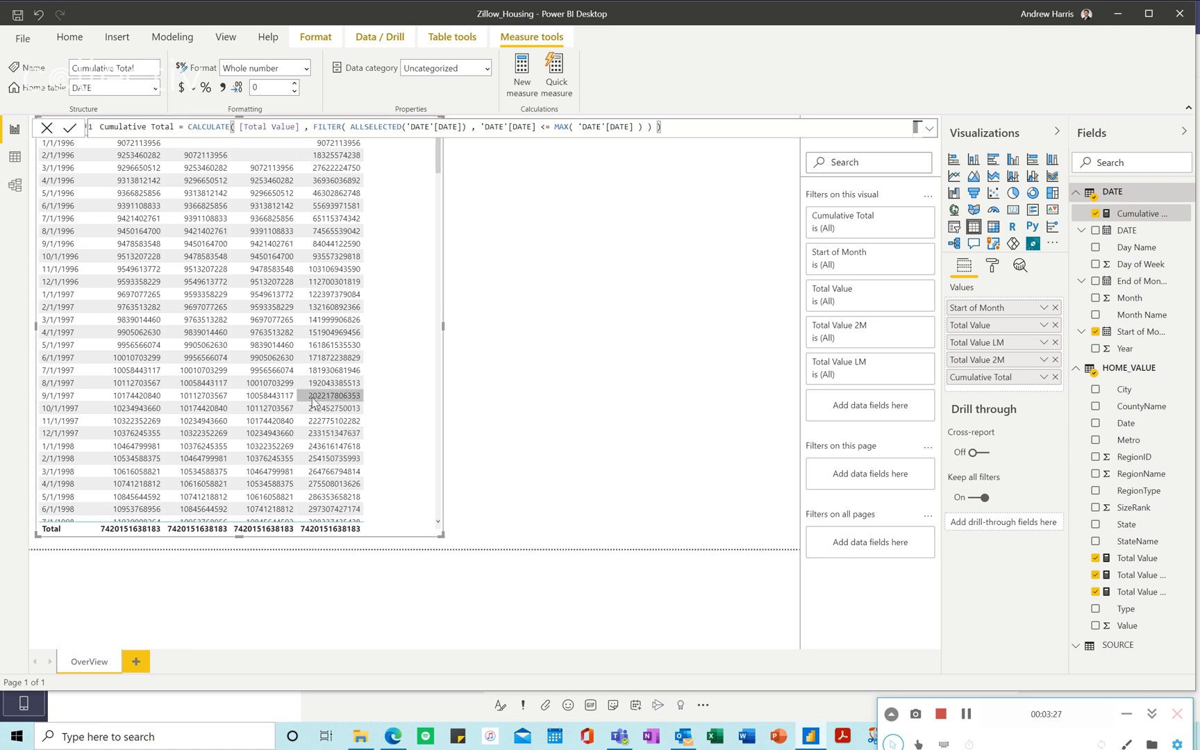
mouse_move(336, 403)
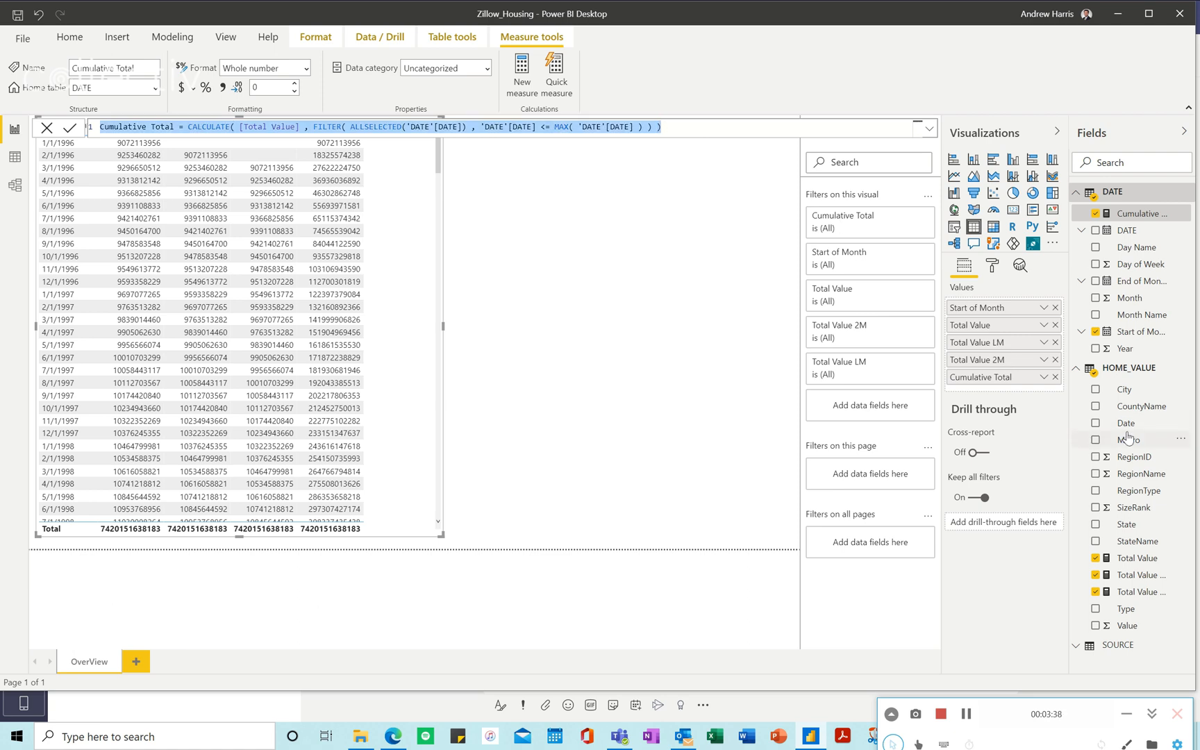
Step: Remove Cumulative Total from DATE and recreate it as a measure in the HOME_VALUE table
left_click(1128, 439)
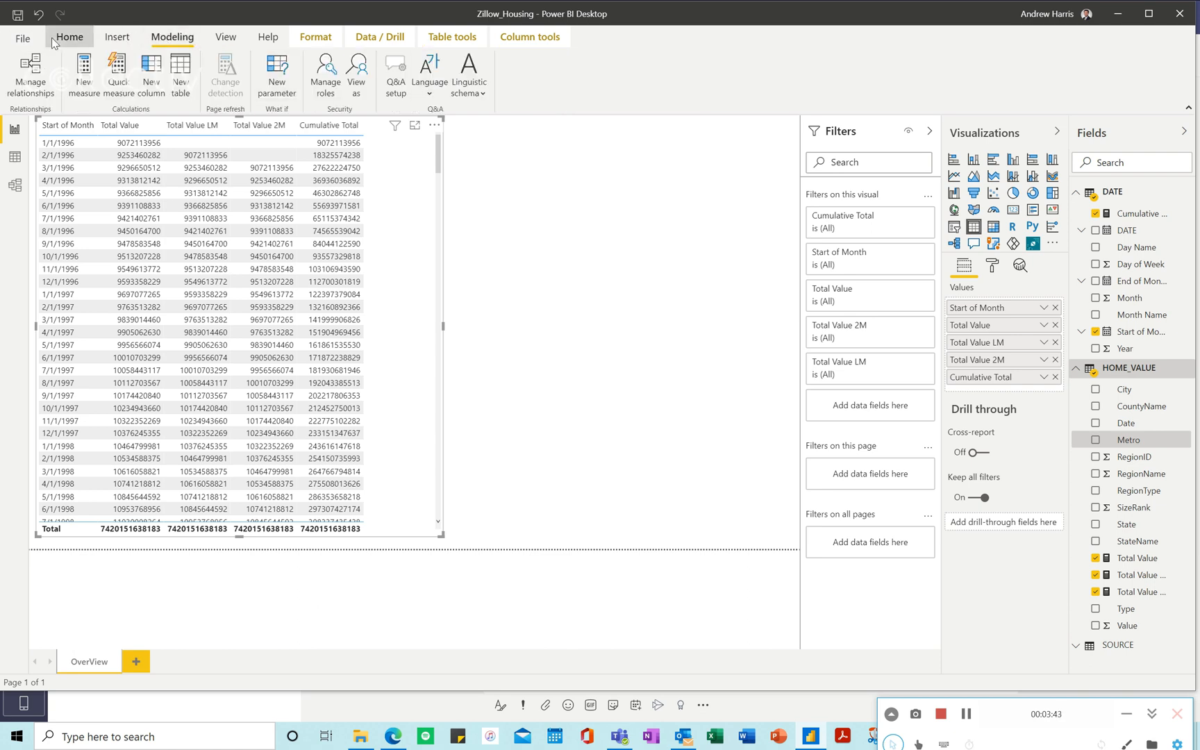
left_click(85, 73)
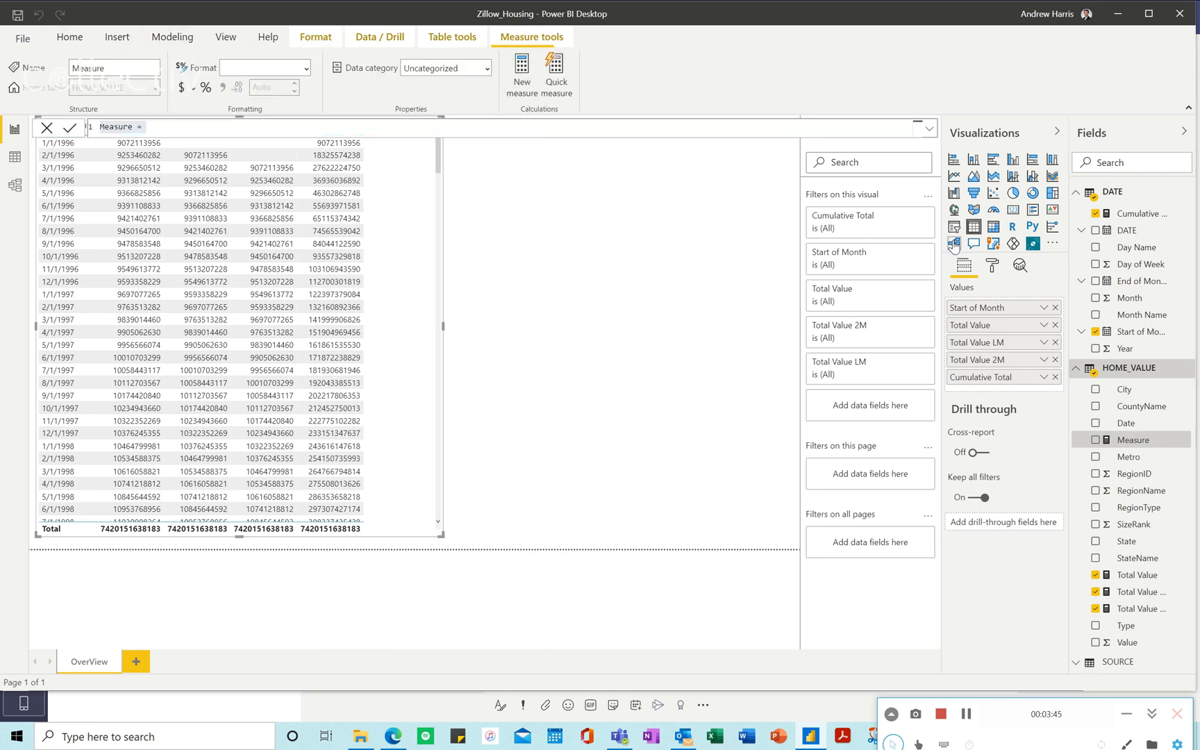
right_click(1142, 214)
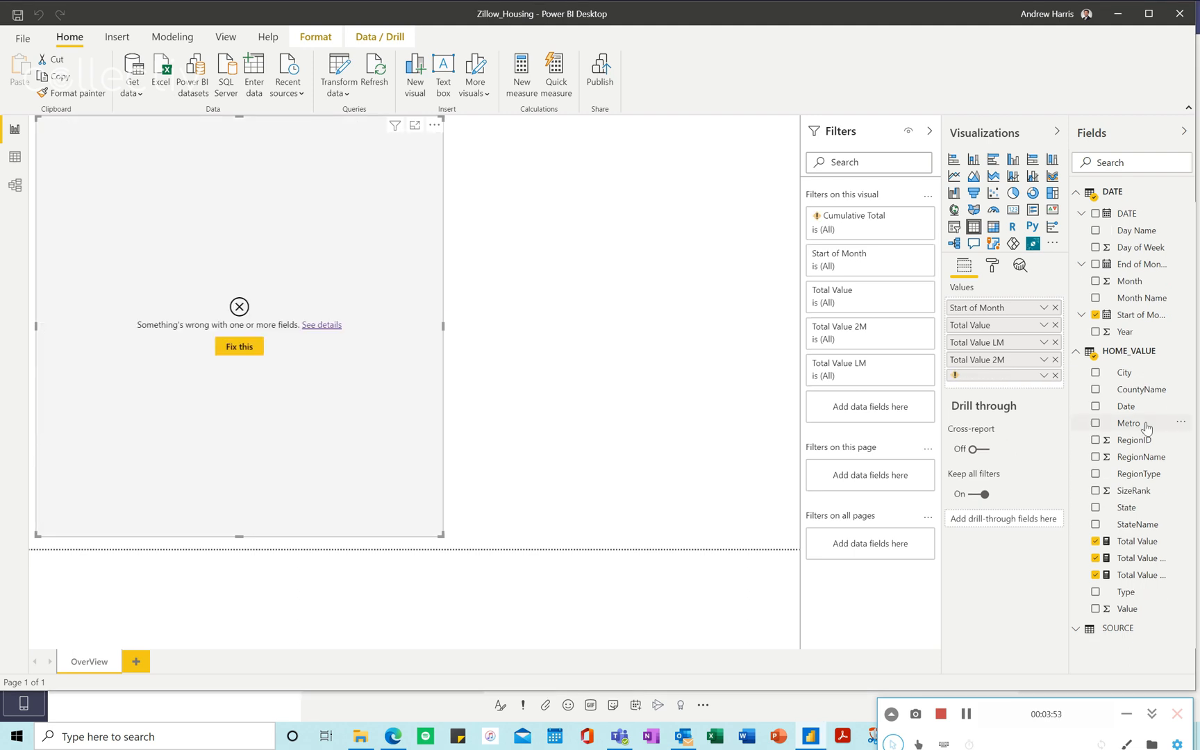
left_click(1142, 389)
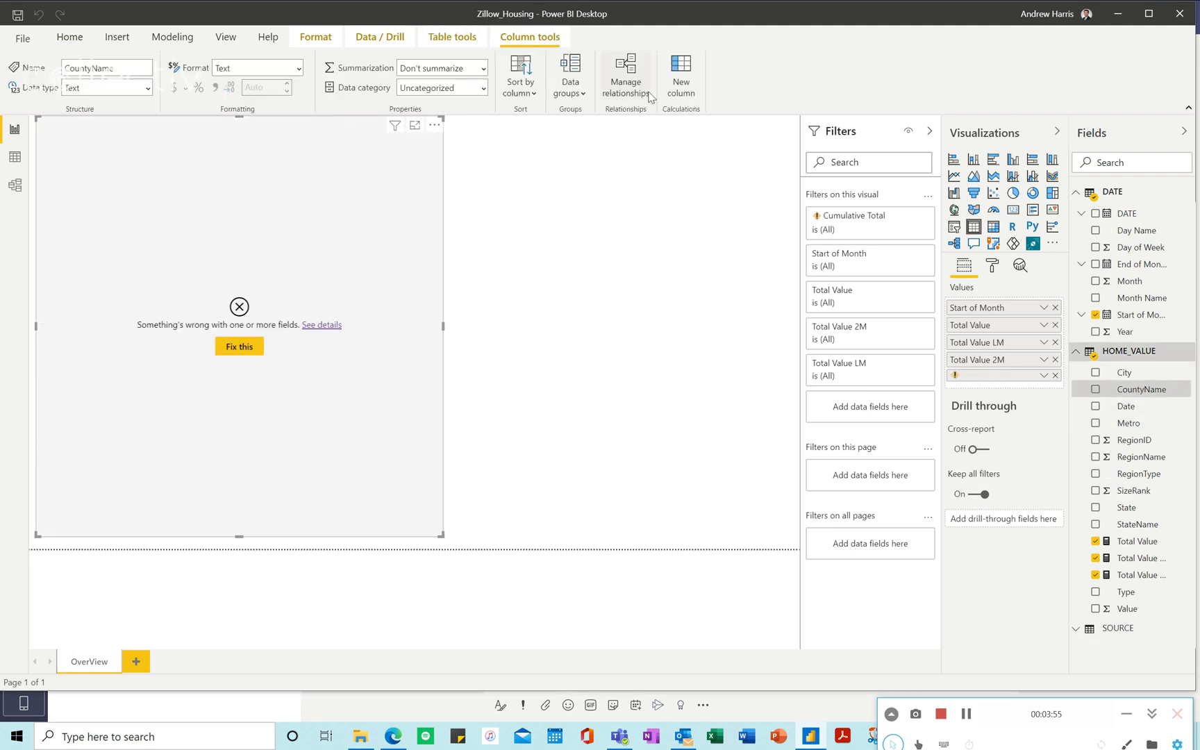
left_click(69, 36)
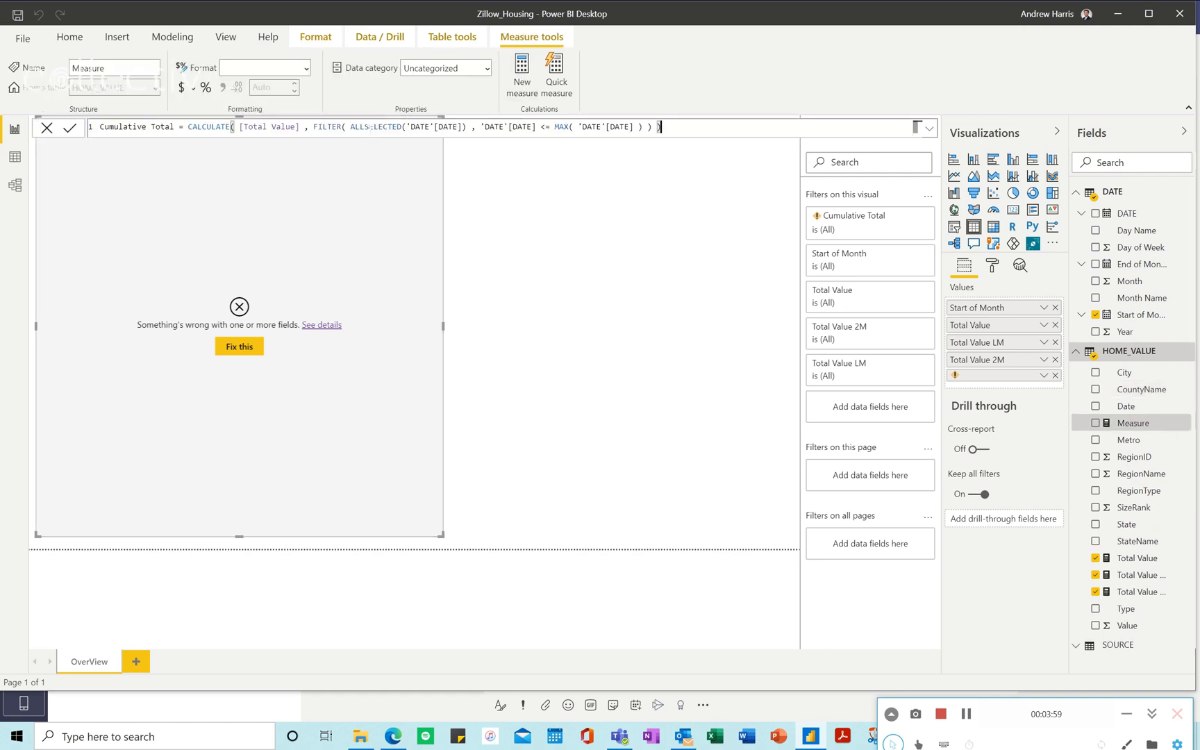
left_click(71, 127)
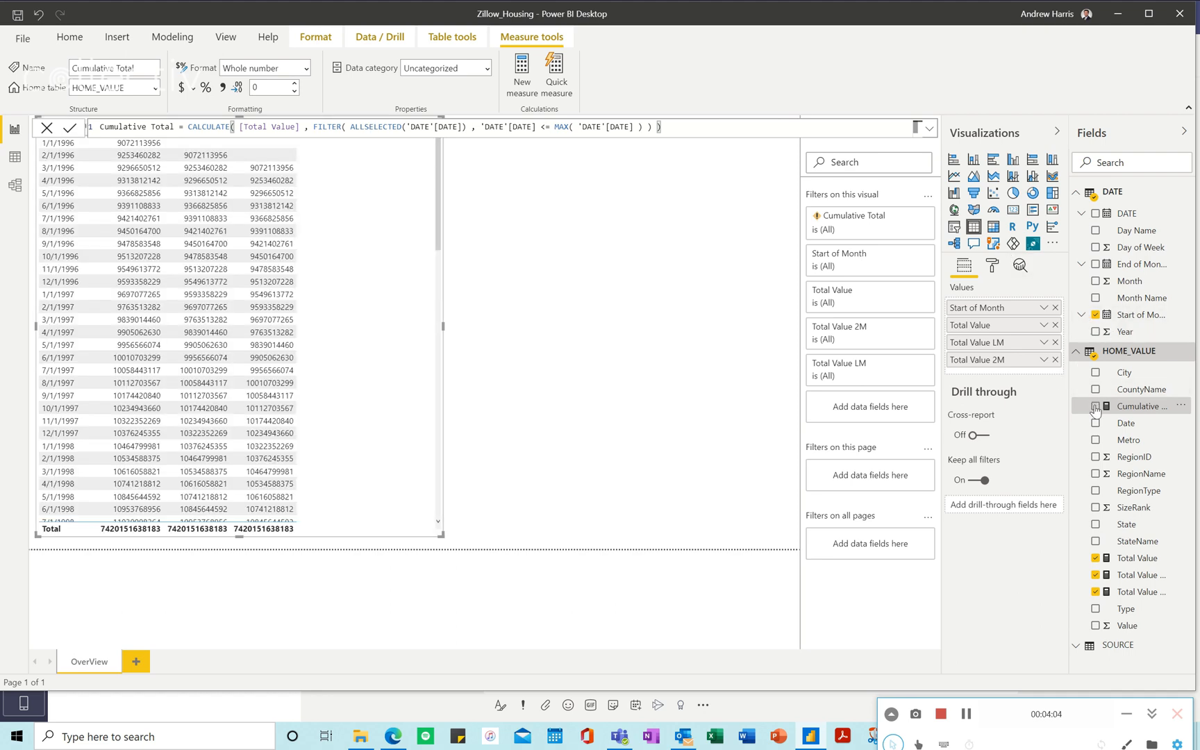
Step: Add Cumulative Total to the table and create the Cumulative Total LM and 2M measures
left_click(1096, 406)
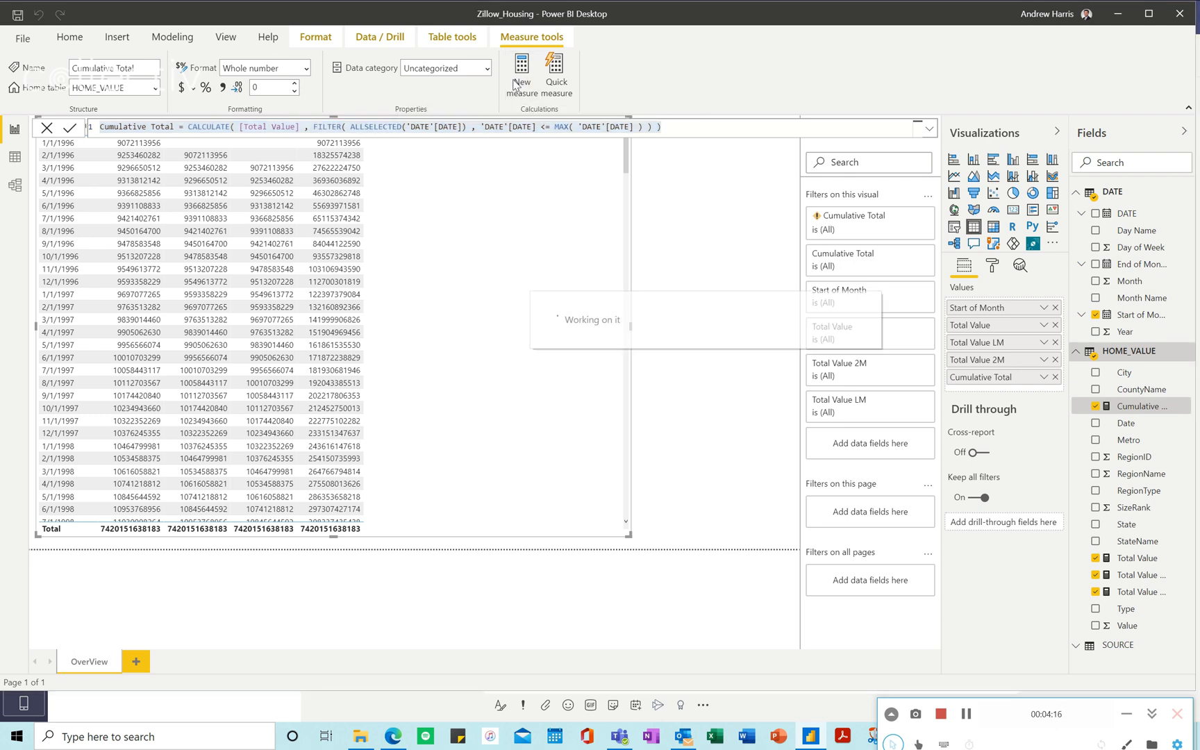
left_click(521, 74)
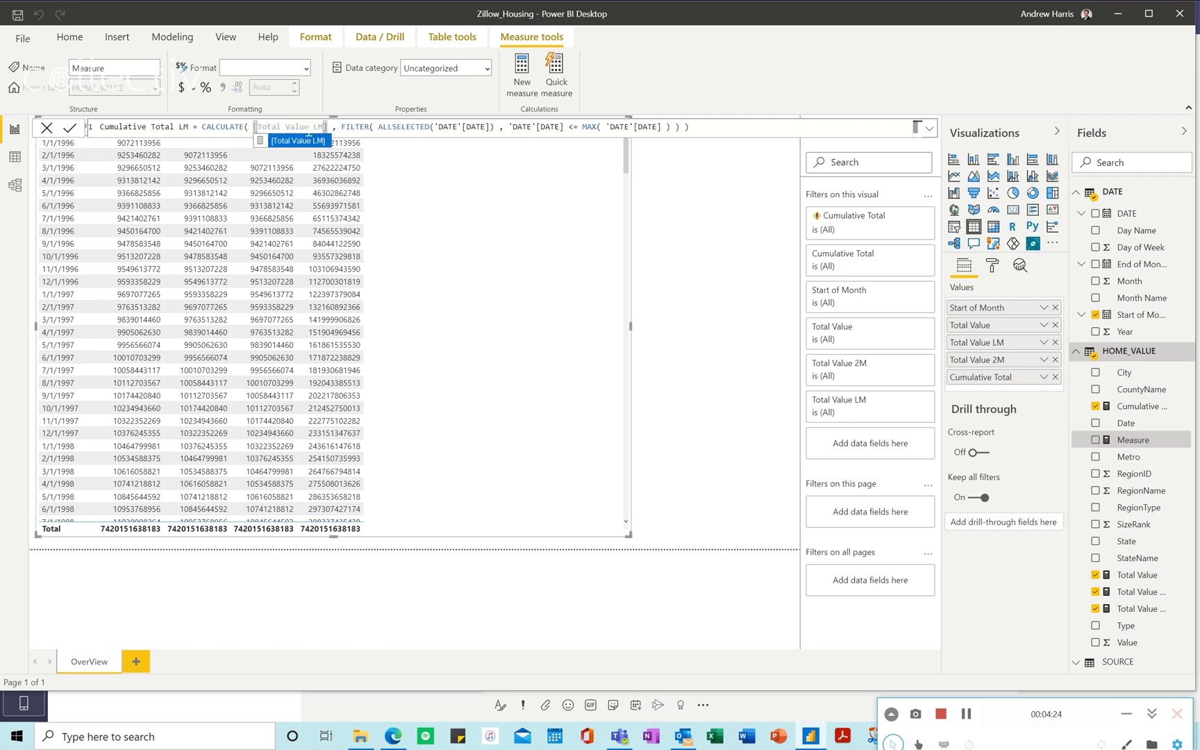
left_click(74, 127)
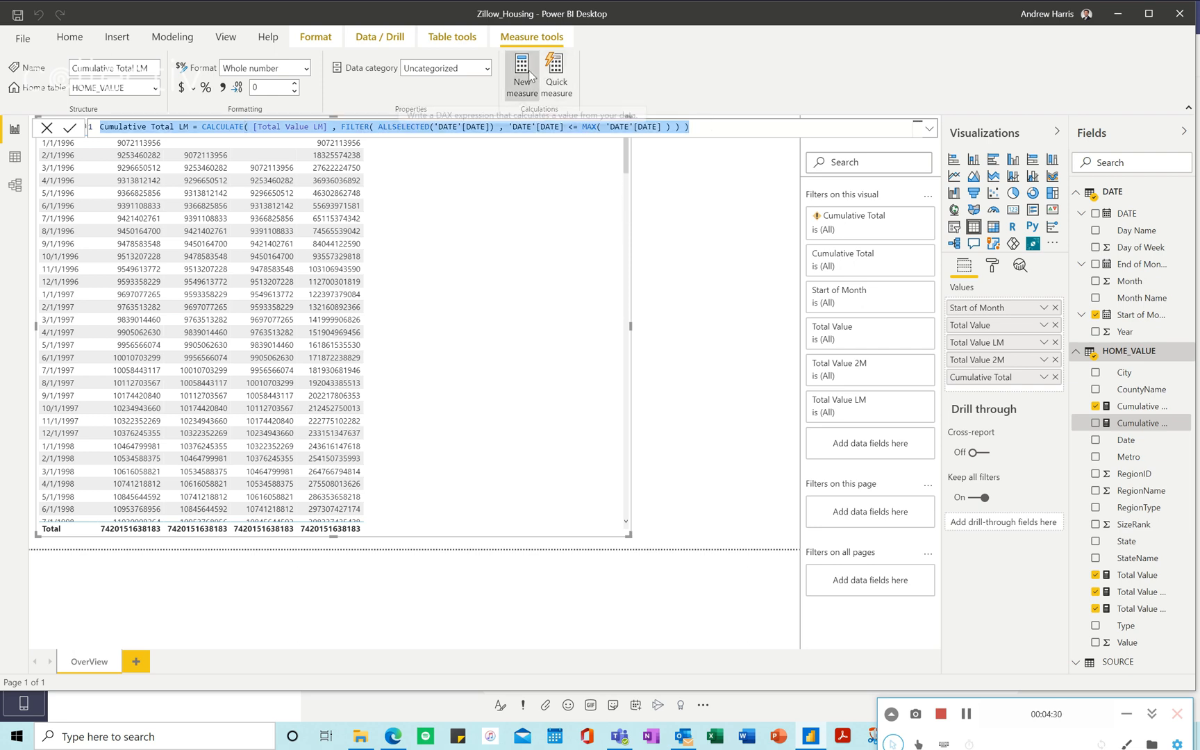
left_click(521, 74)
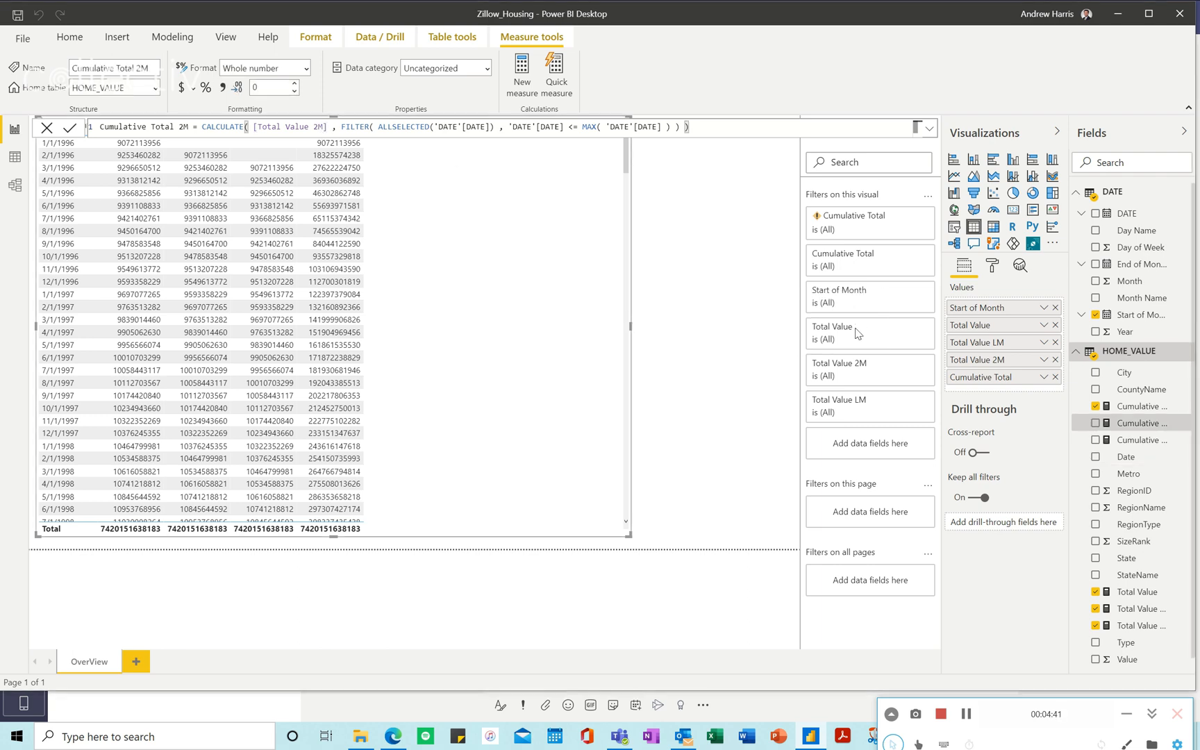
Step: Show Cumulative Total LM and Cumulative Total 2M as columns in the table
left_click(1096, 440)
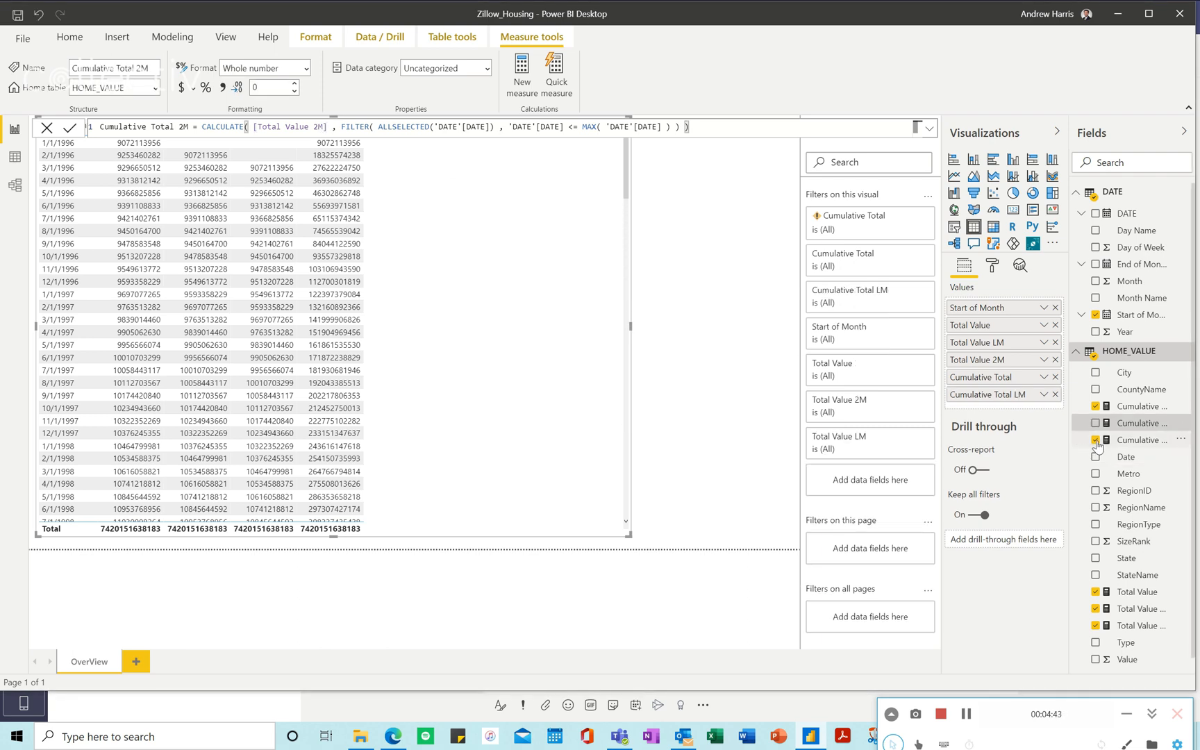
left_click(1097, 423)
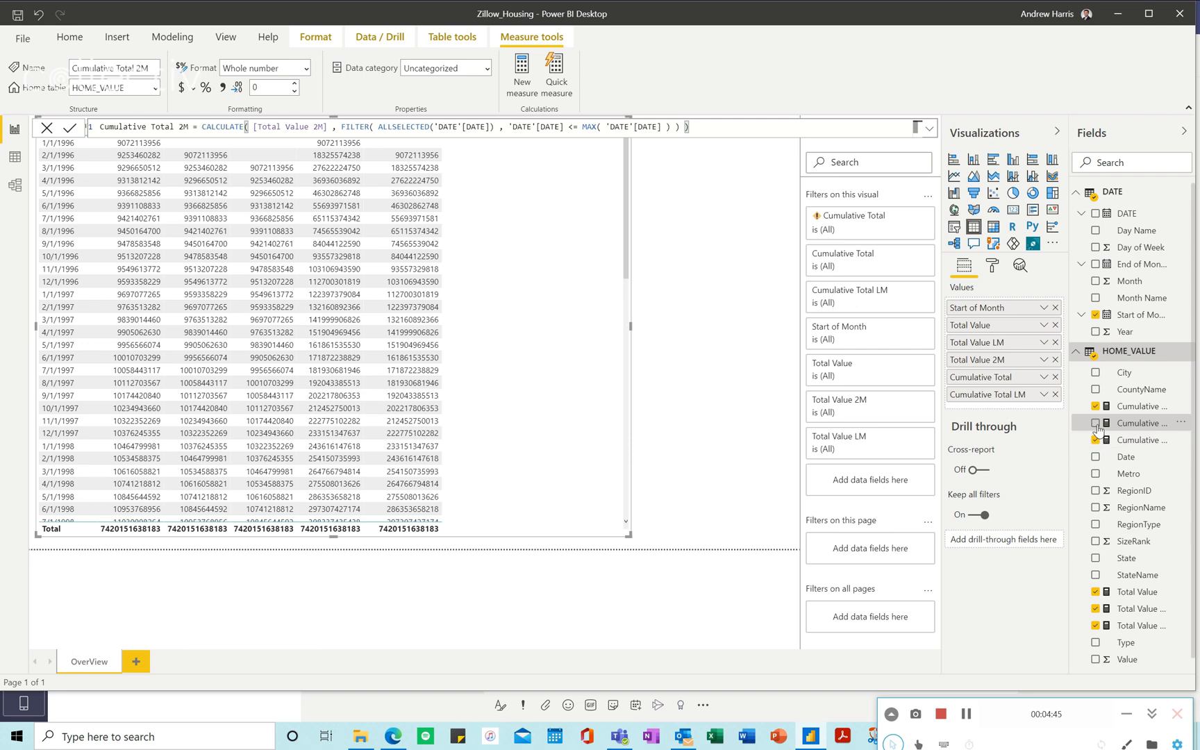
left_click(1096, 423)
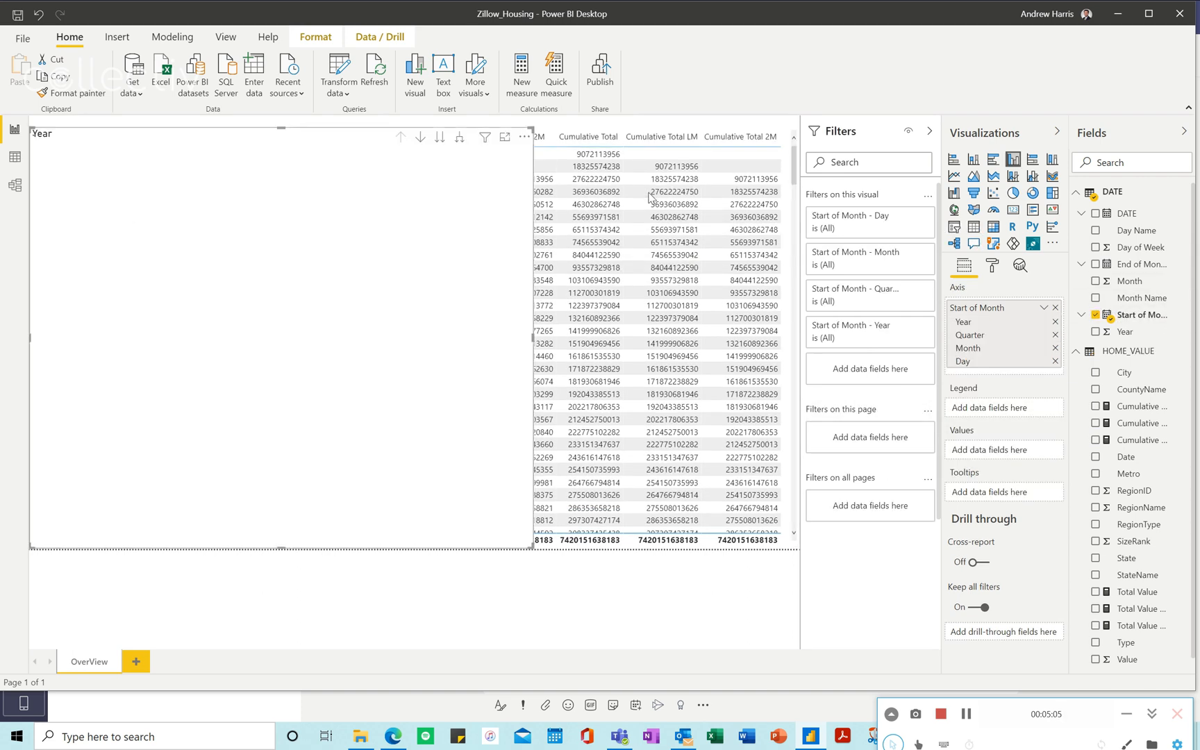
Step: Add a Start of Month slicer covering 1/1/1996 to 12/1/2020 and narrow it
left_click(1042, 309)
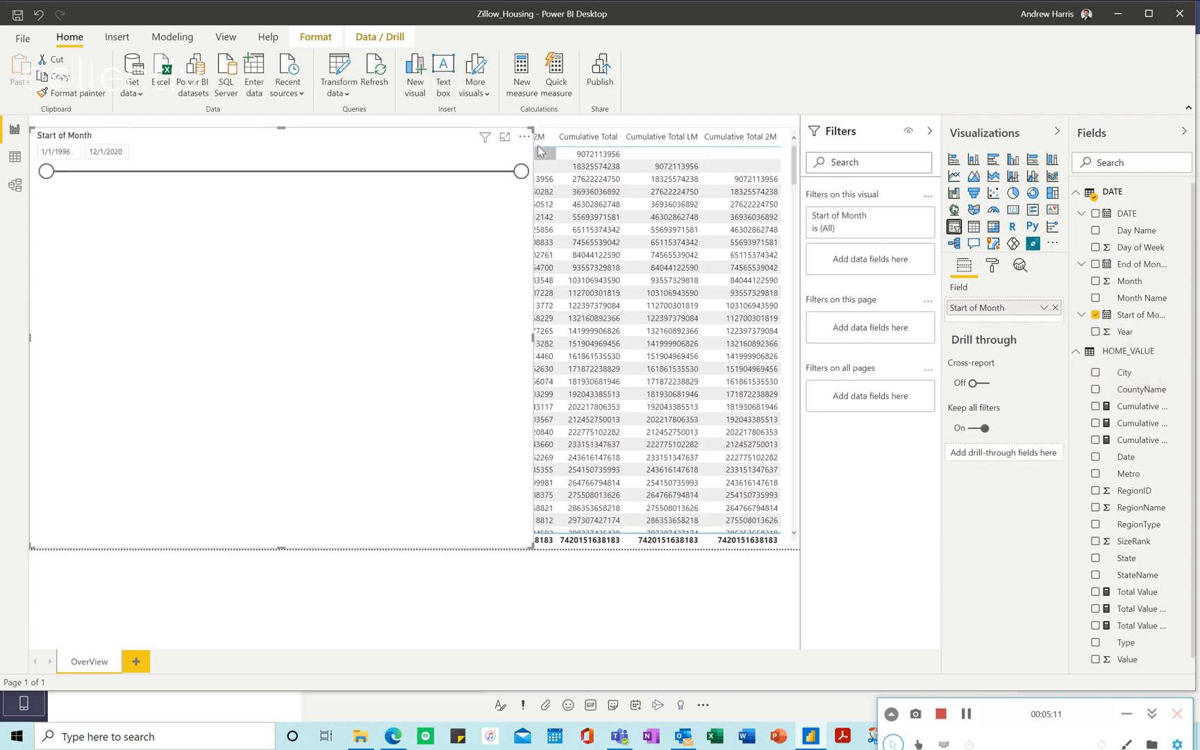
left_click(525, 138)
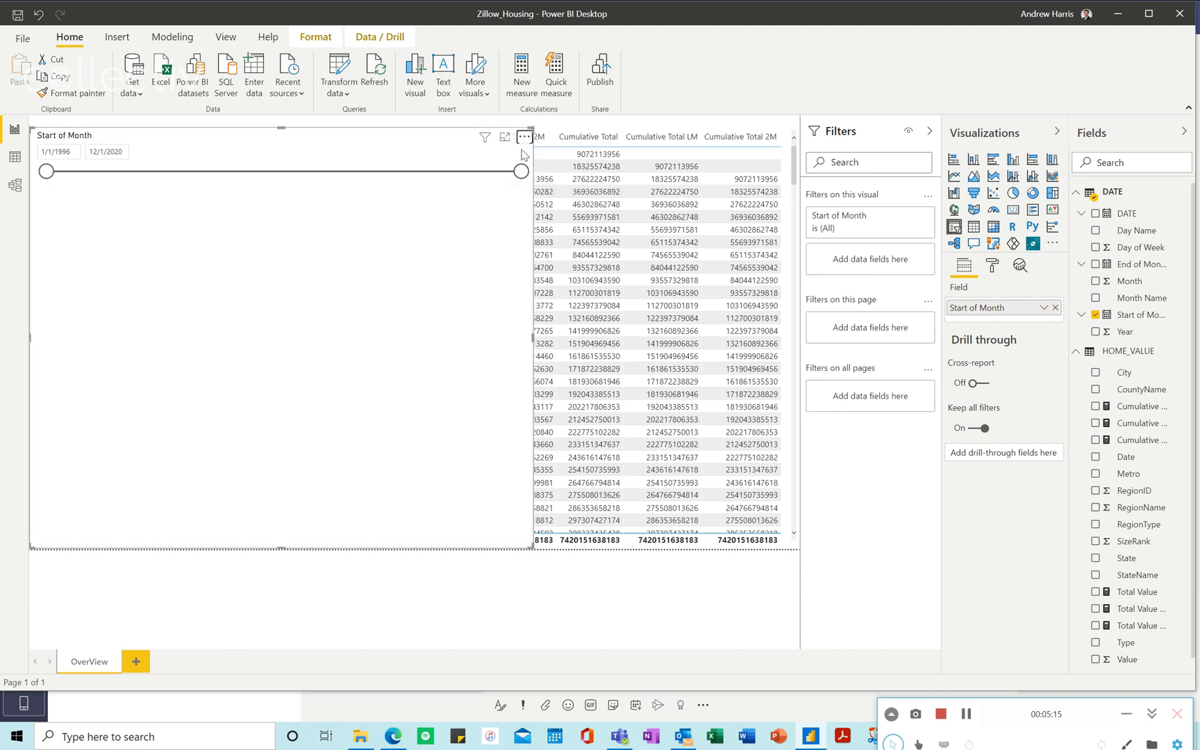
mouse_move(507, 274)
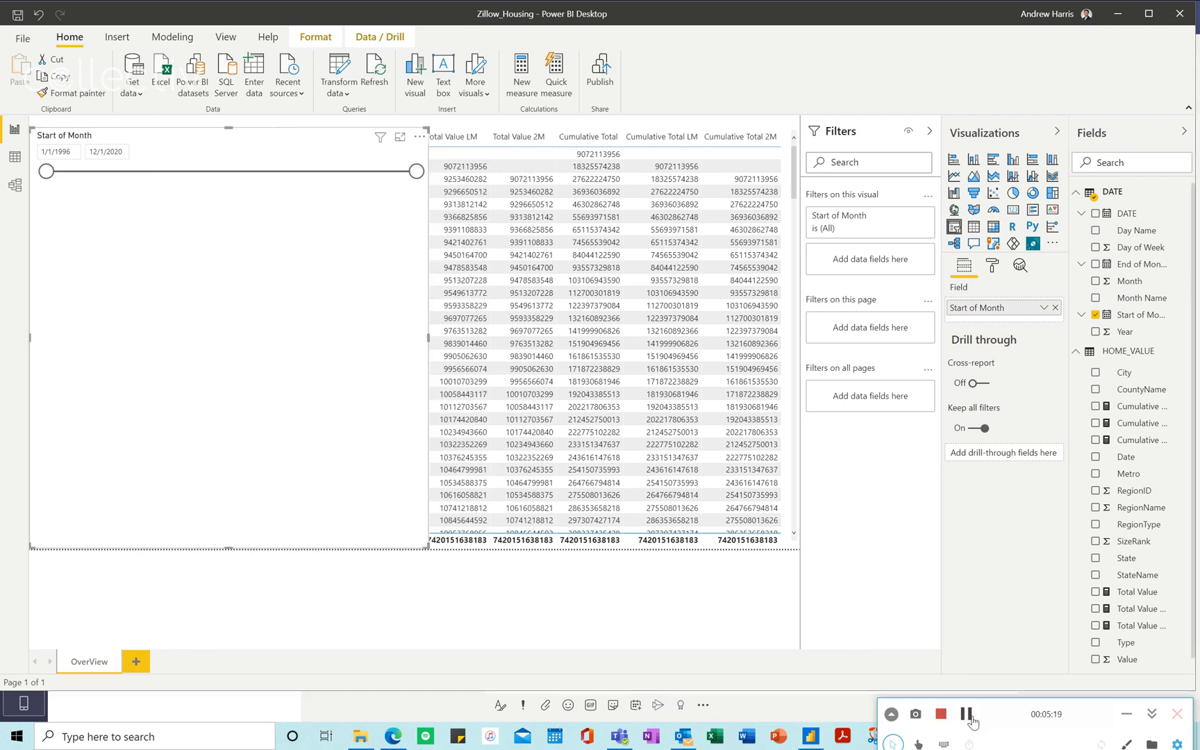
mouse_move(720, 579)
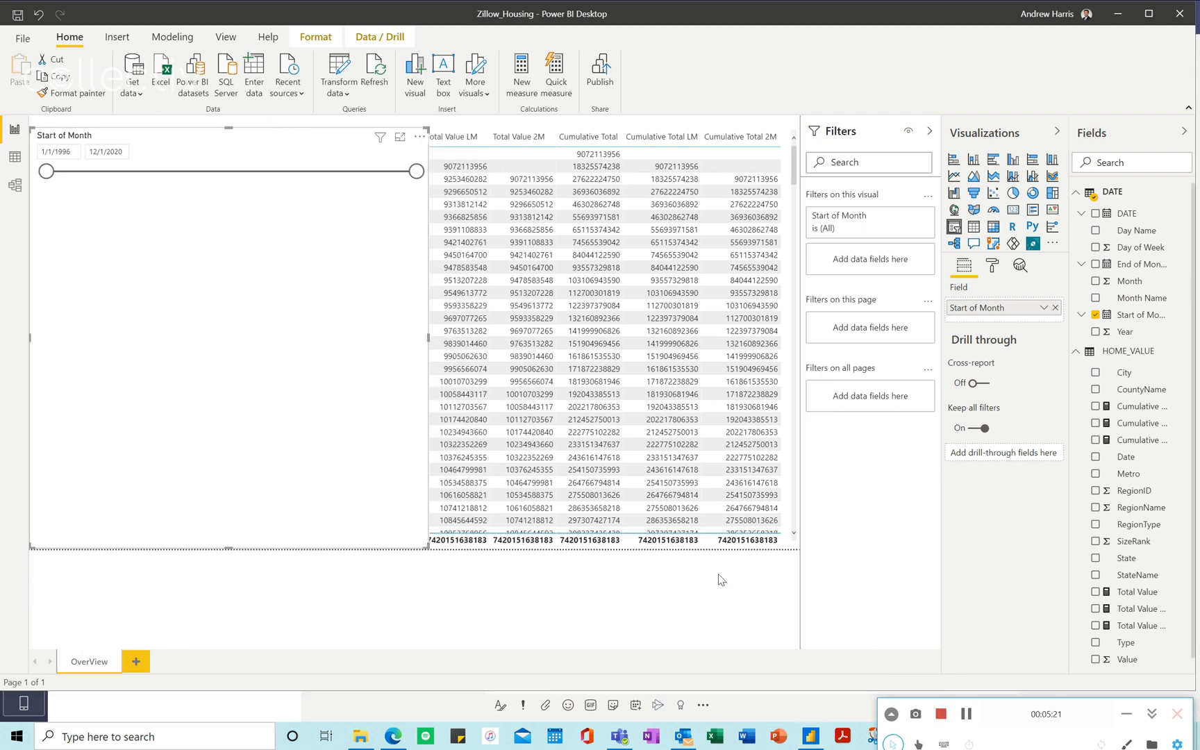
mouse_move(370, 367)
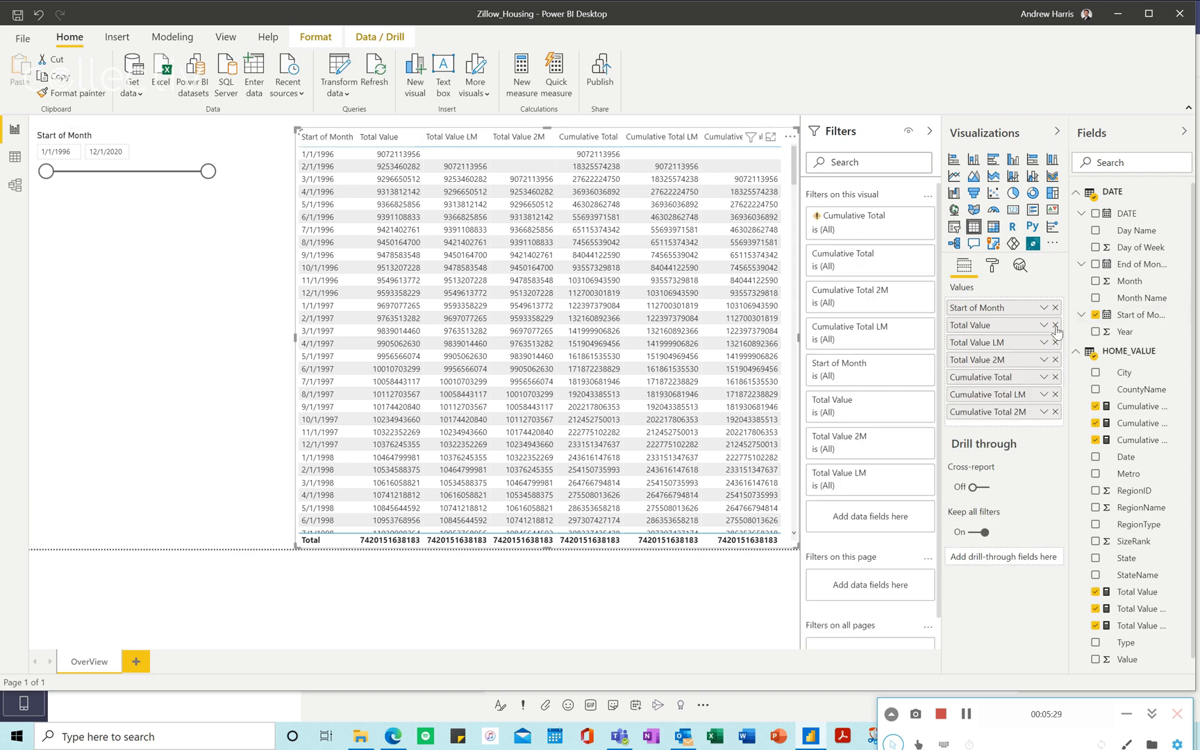
Step: Drop the Total Value measures from Values and switch the table to an area chart of the cumulative measures
left_click(1054, 325)
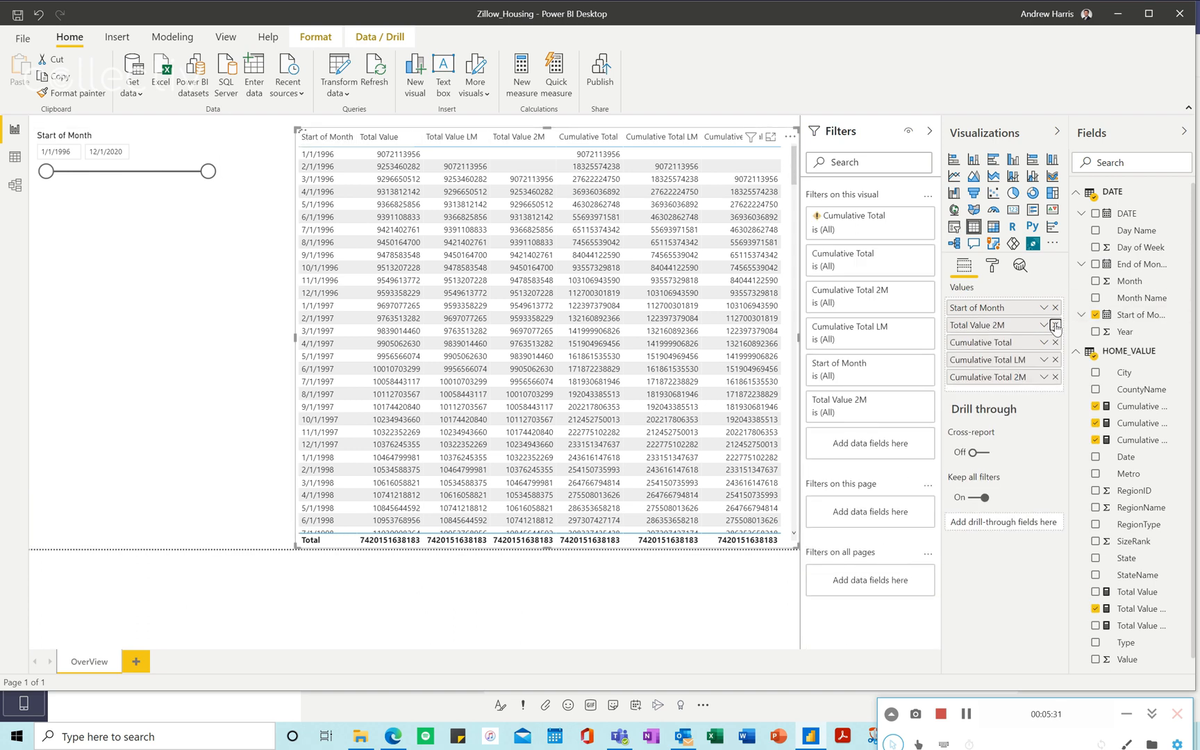
left_click(1054, 325)
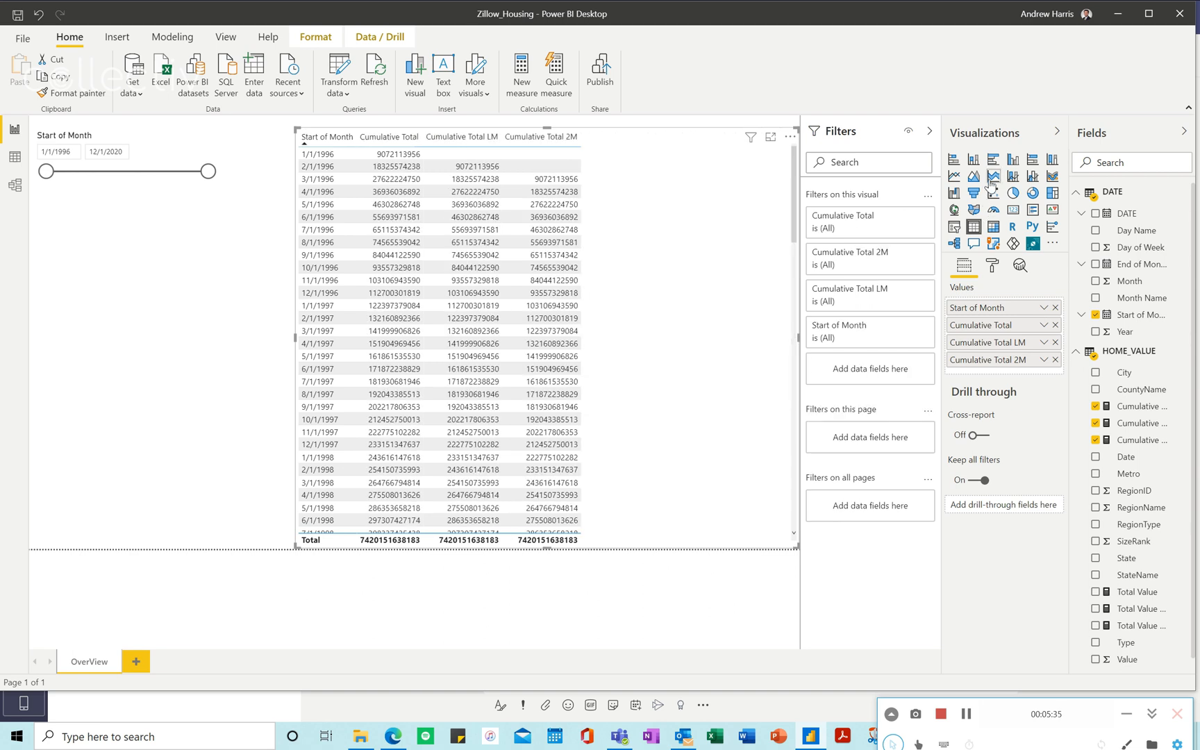
mouse_move(974, 176)
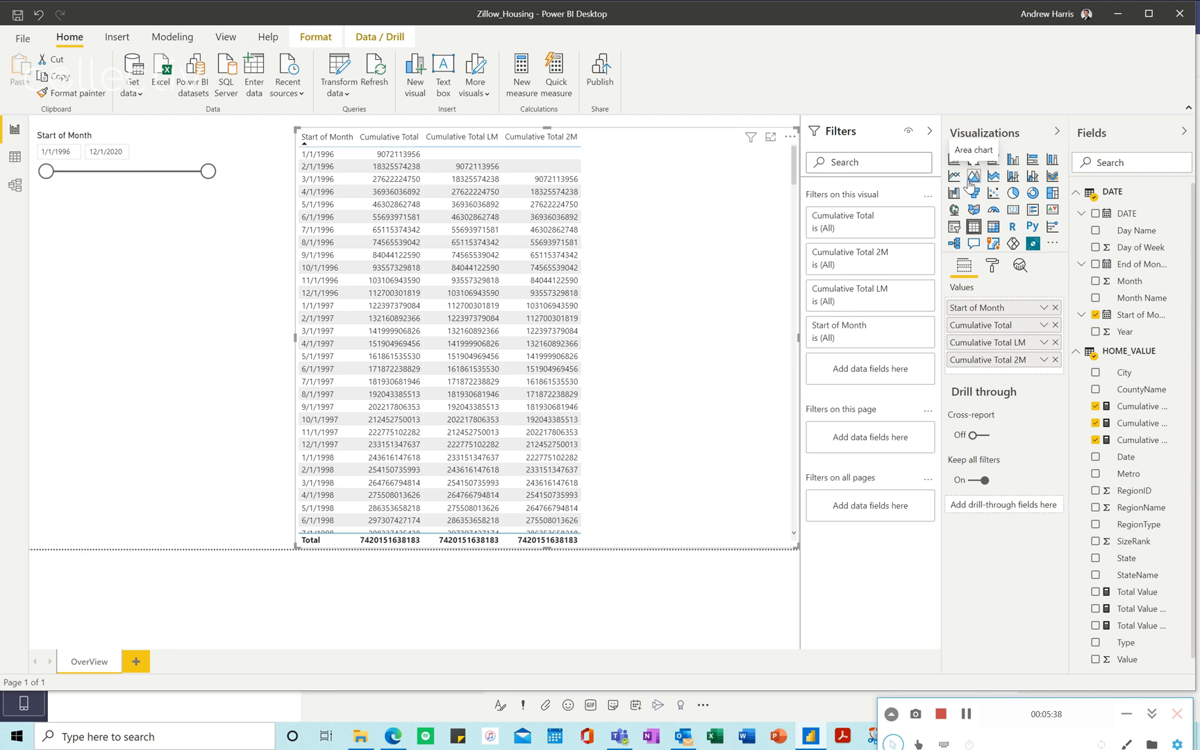
left_click(974, 176)
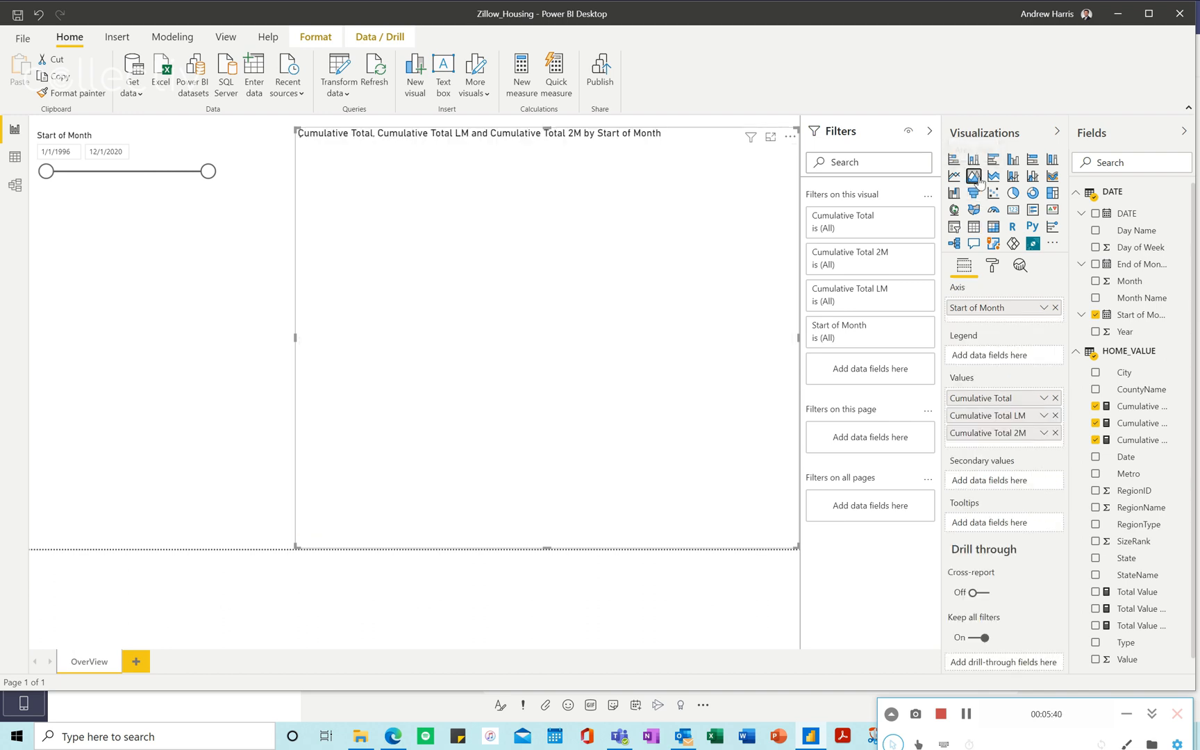
mouse_move(973, 178)
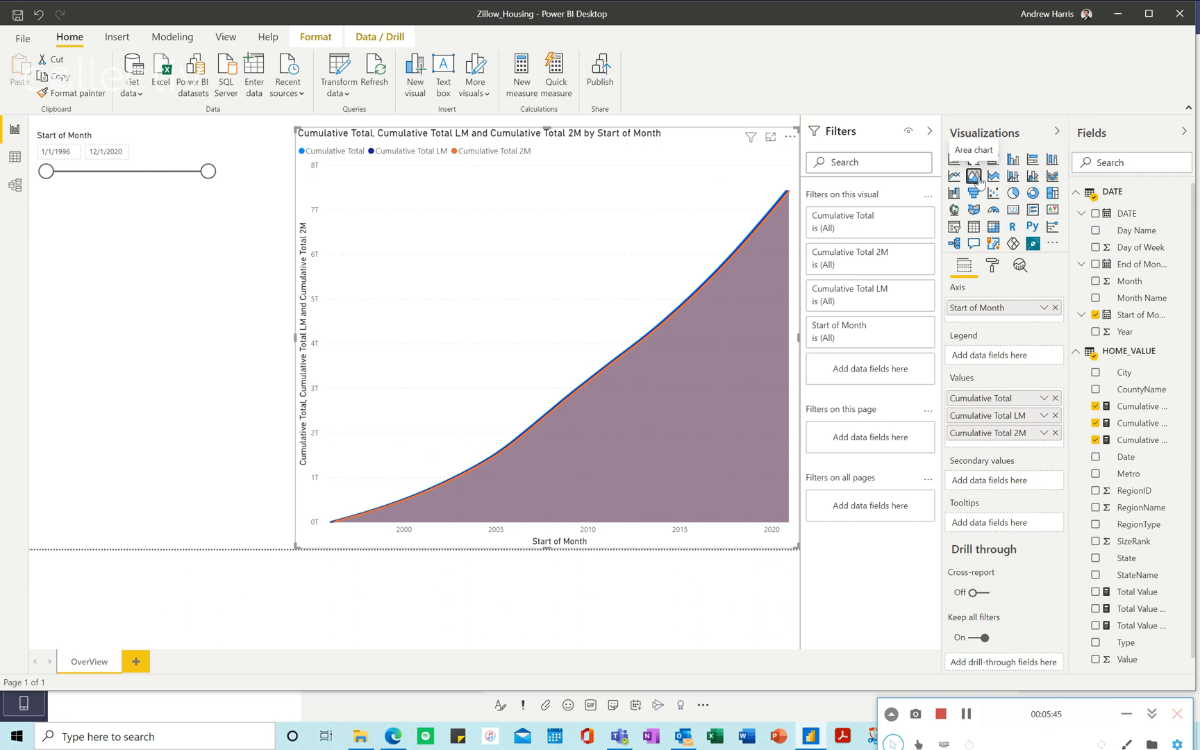
mouse_move(771, 224)
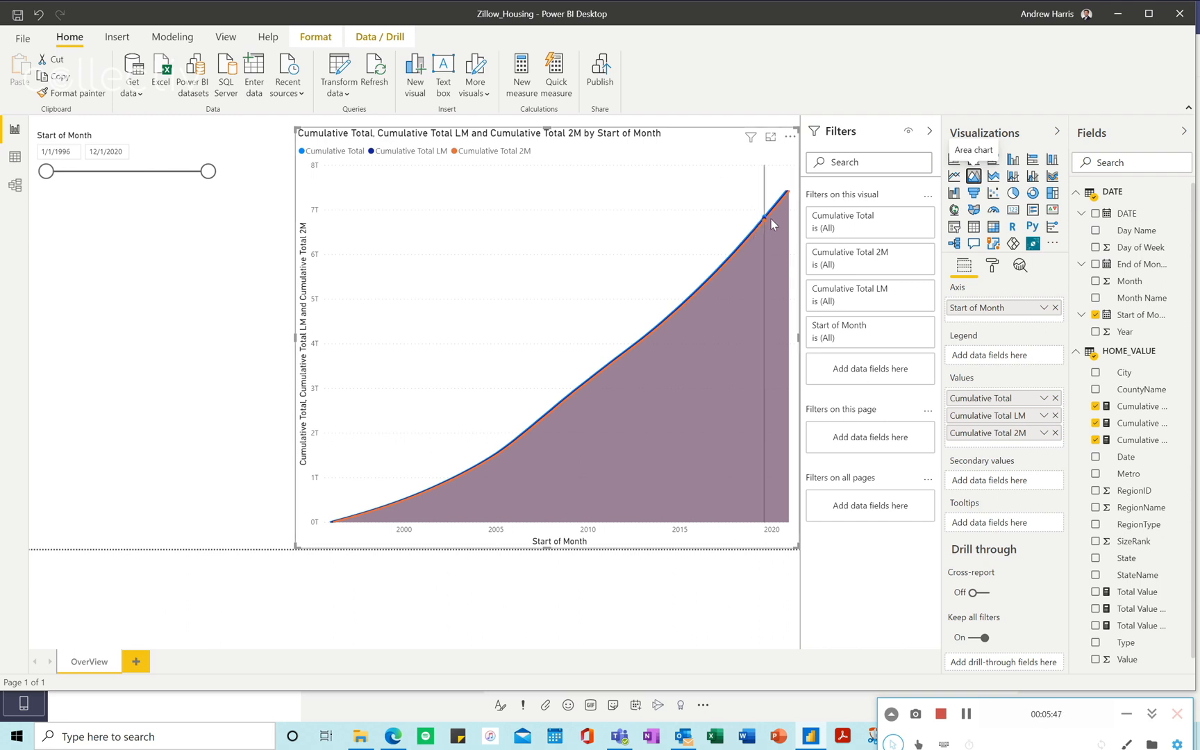
mouse_move(771, 223)
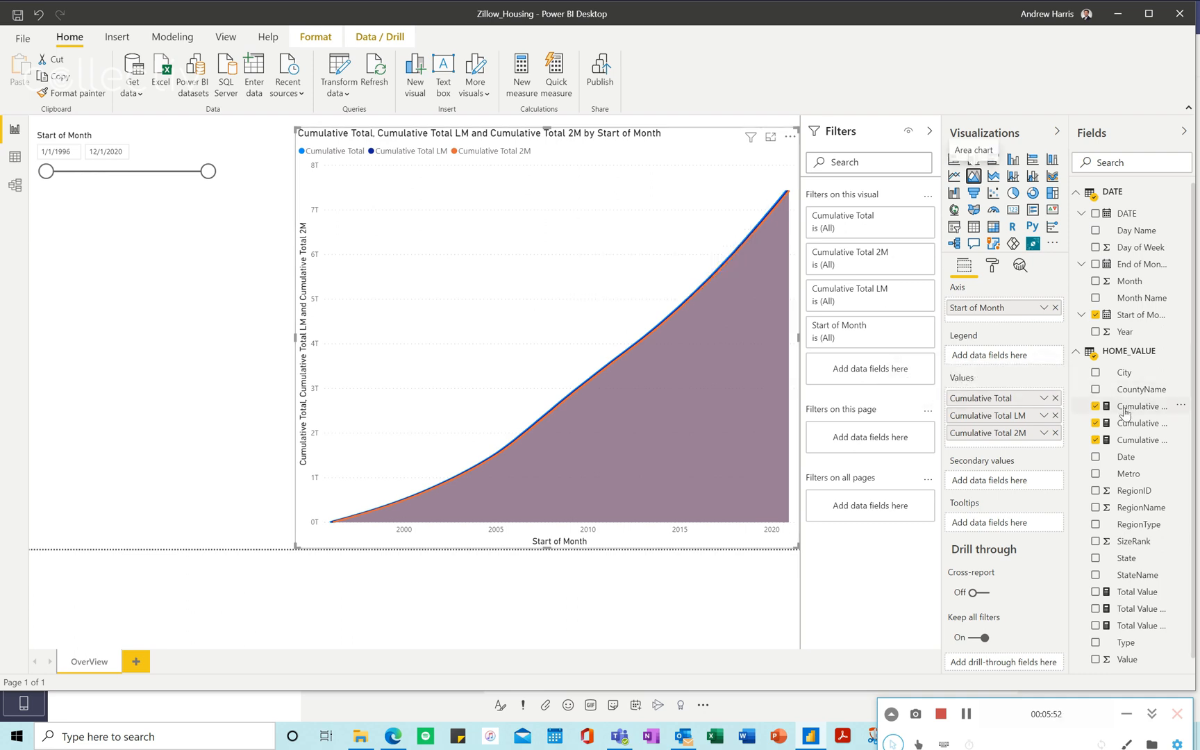
Step: Review the Cumulative Total, 2M and LM formulas, leaving the LM formula displayed
left_click(1143, 406)
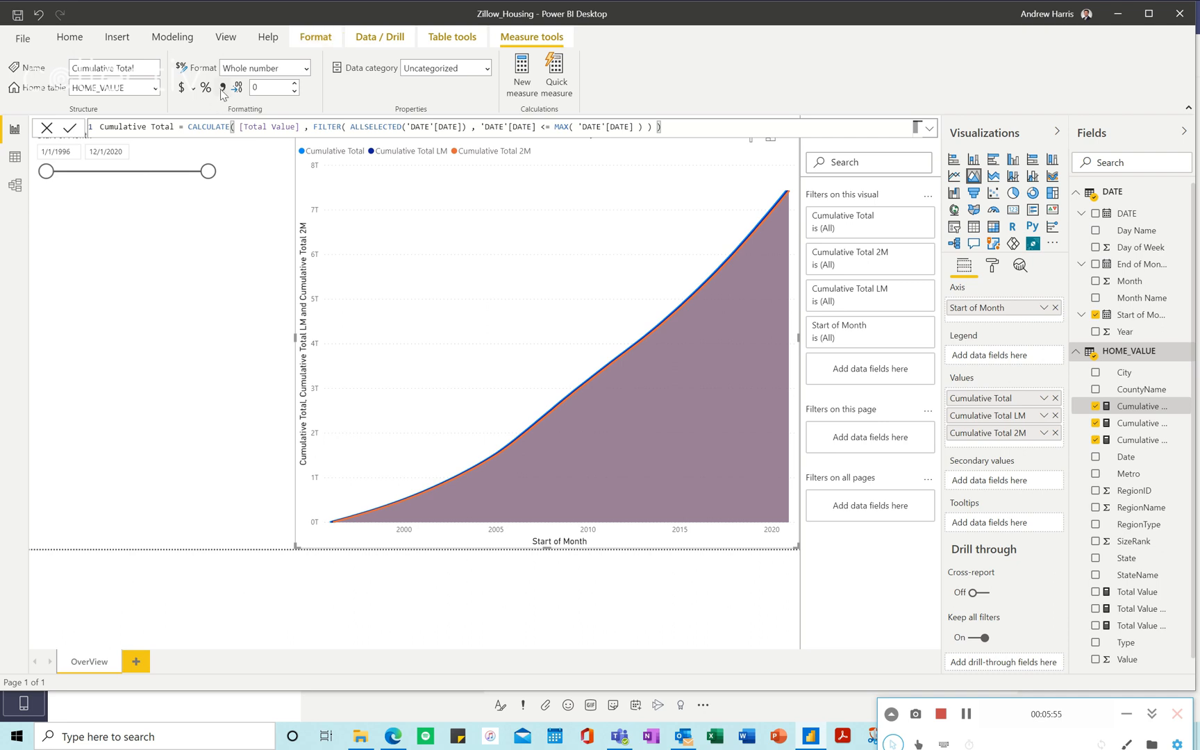
mouse_move(1160, 431)
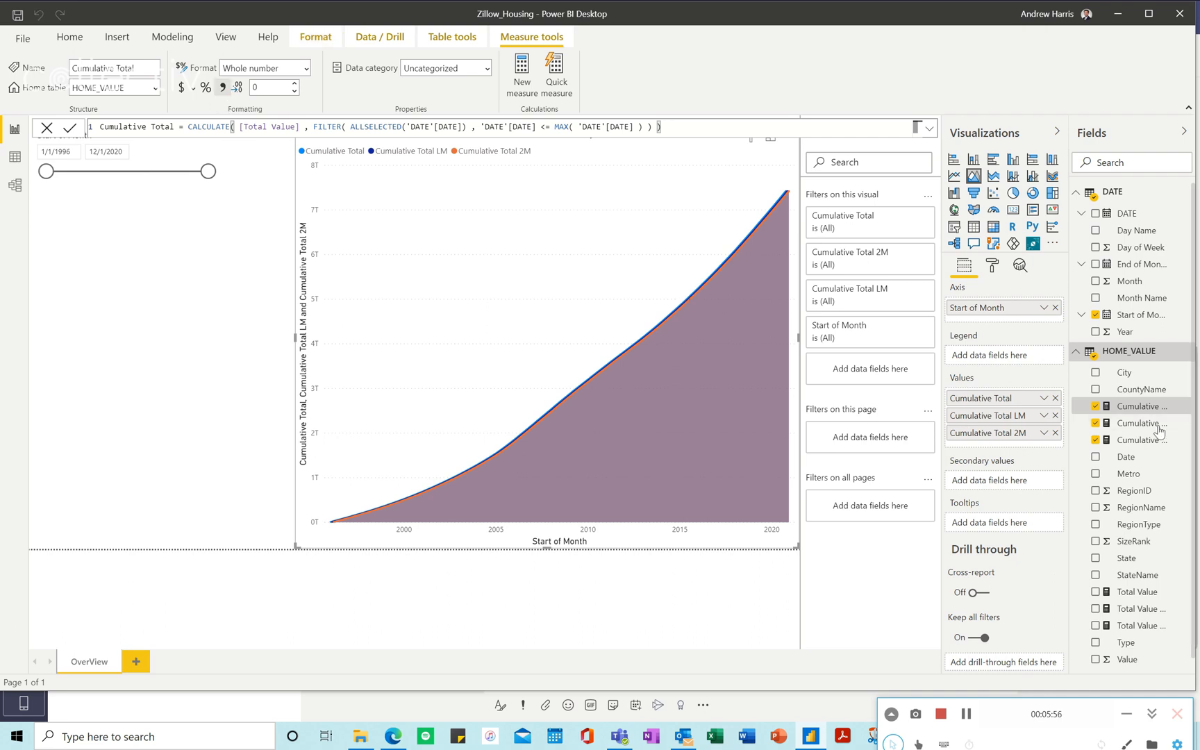
left_click(1140, 423)
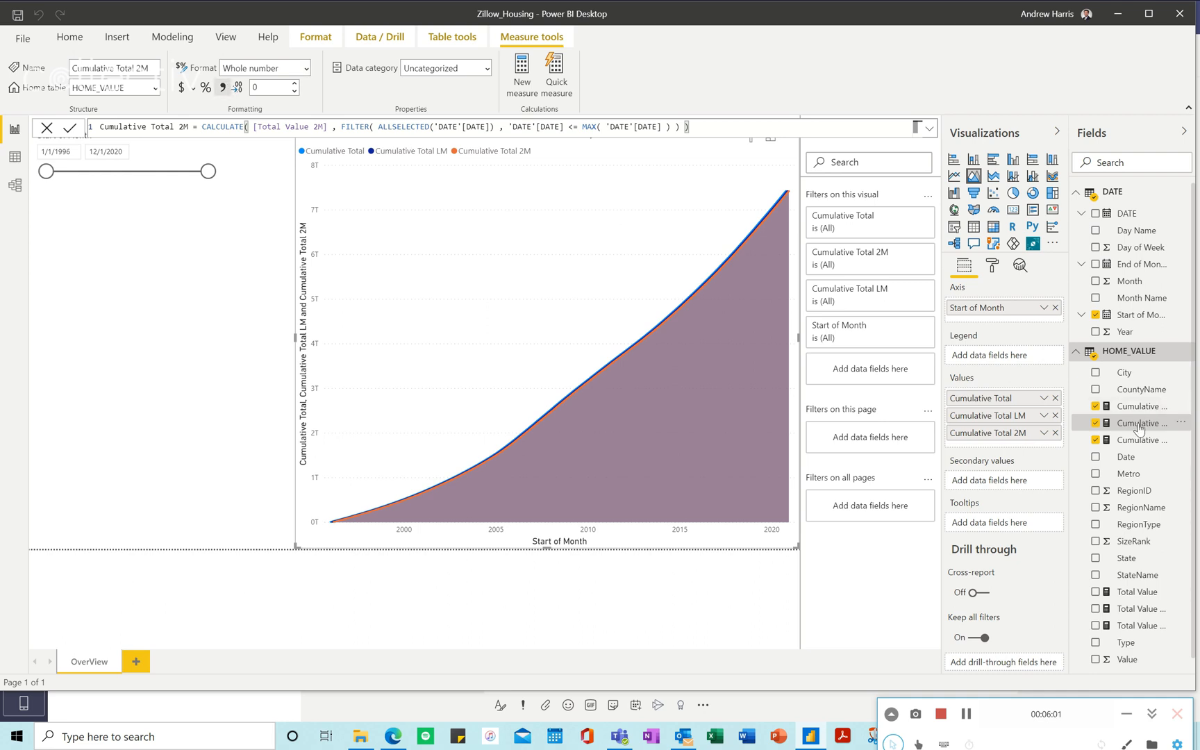
left_click(1140, 439)
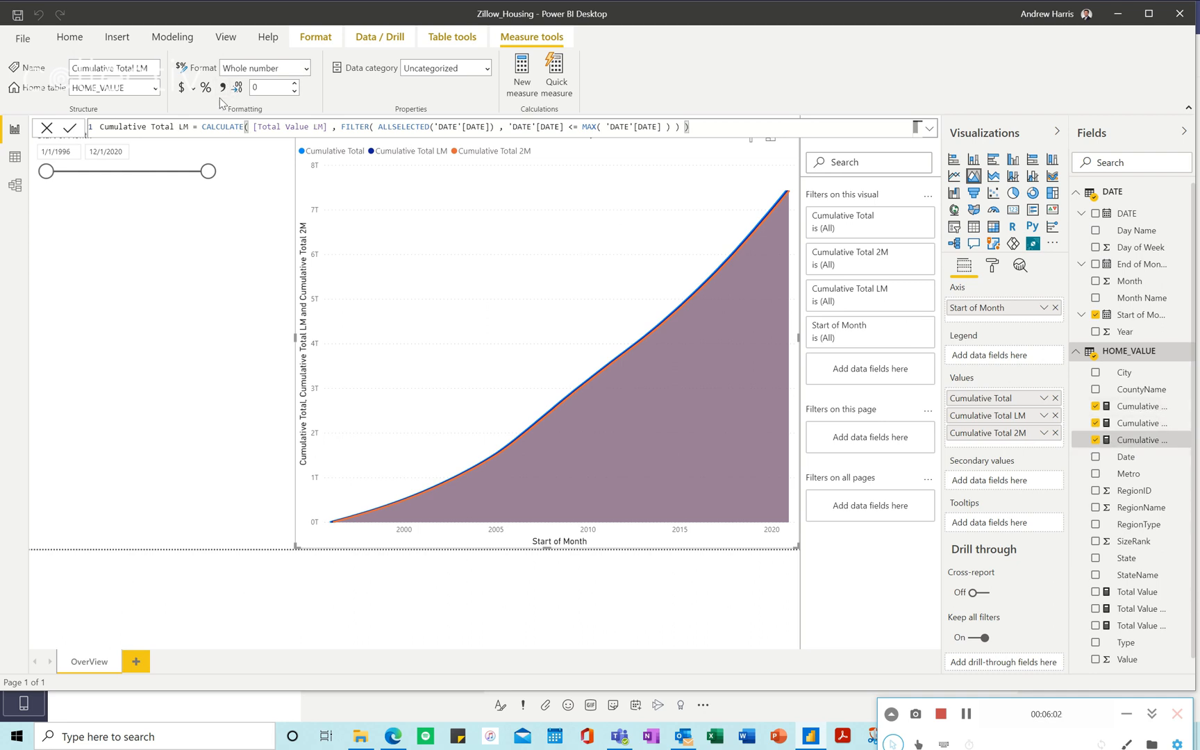
mouse_move(759, 289)
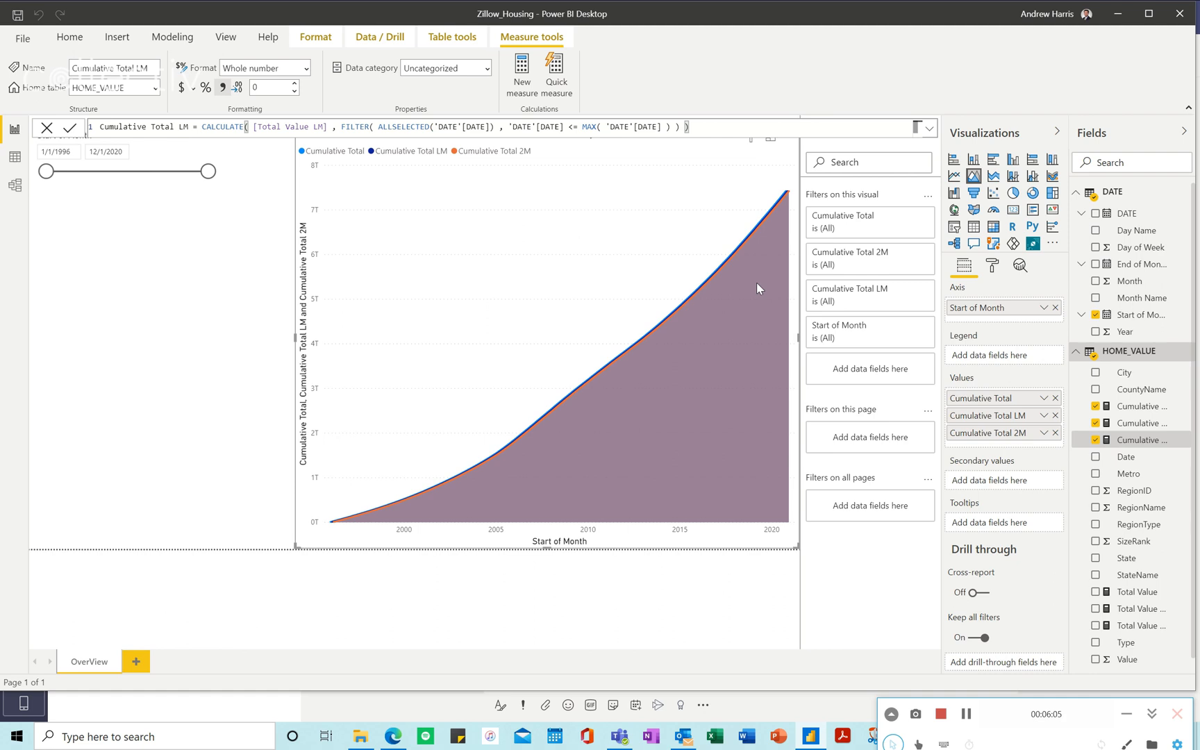
mouse_move(731, 259)
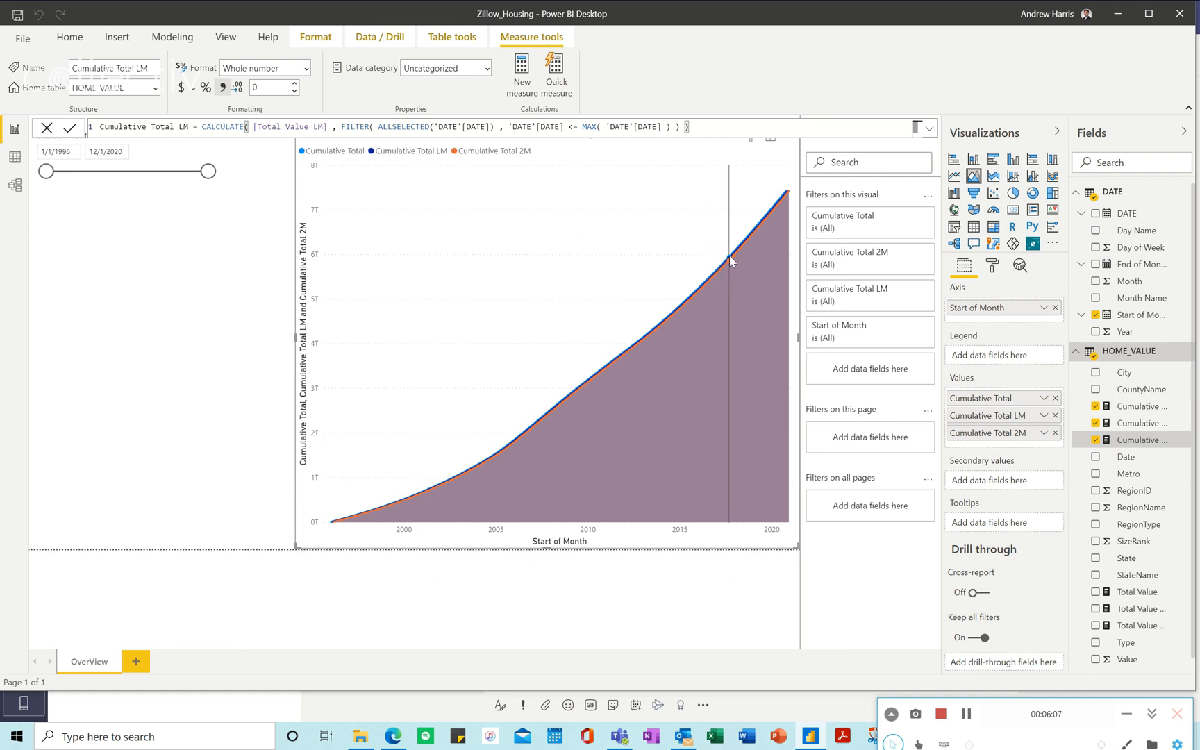
mouse_move(731, 258)
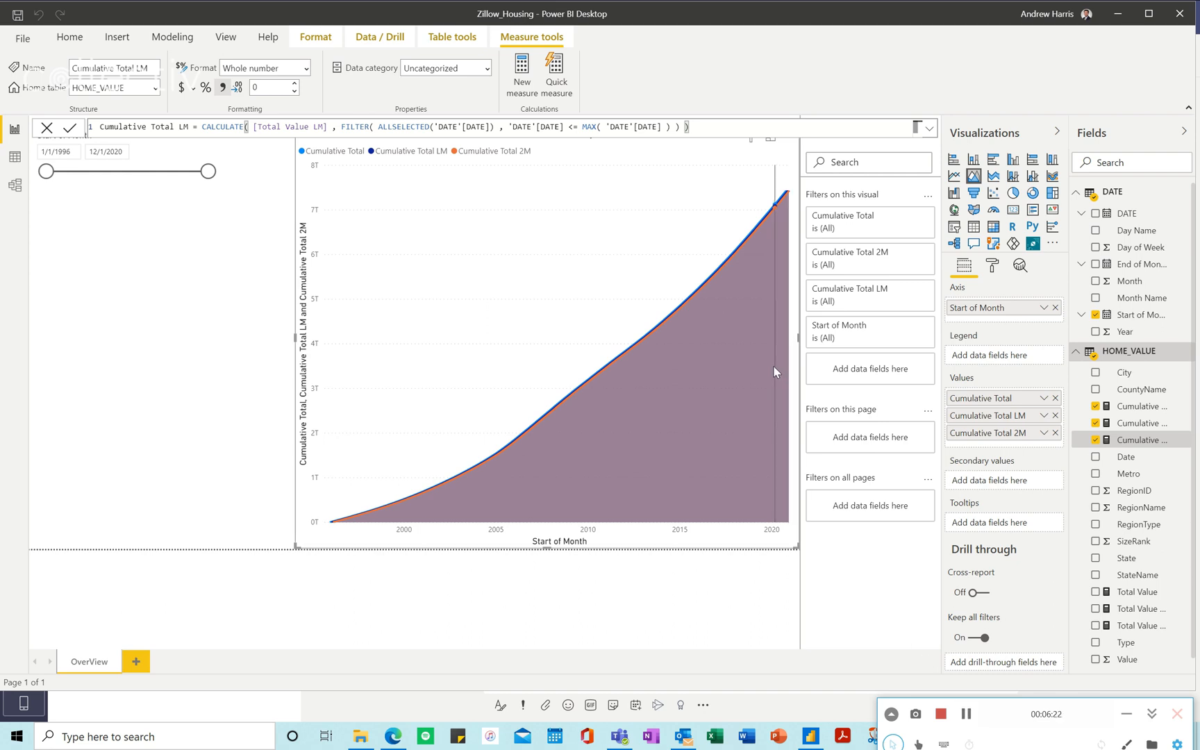
mouse_move(775, 372)
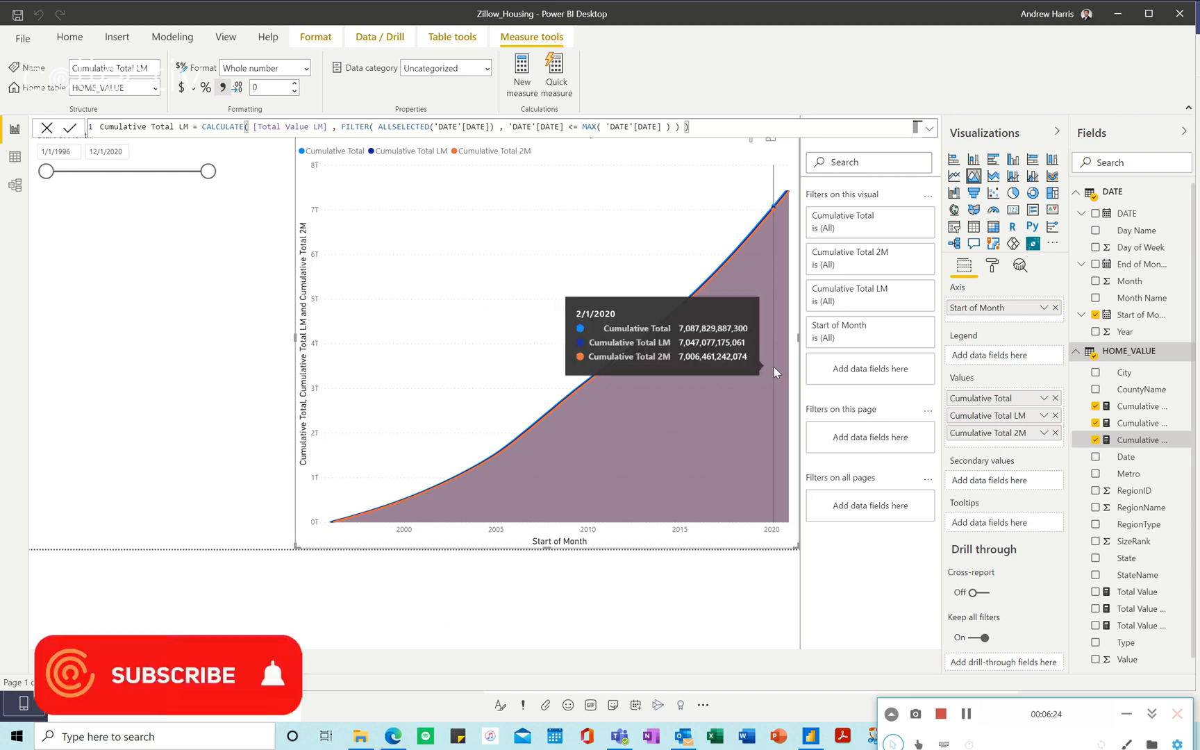